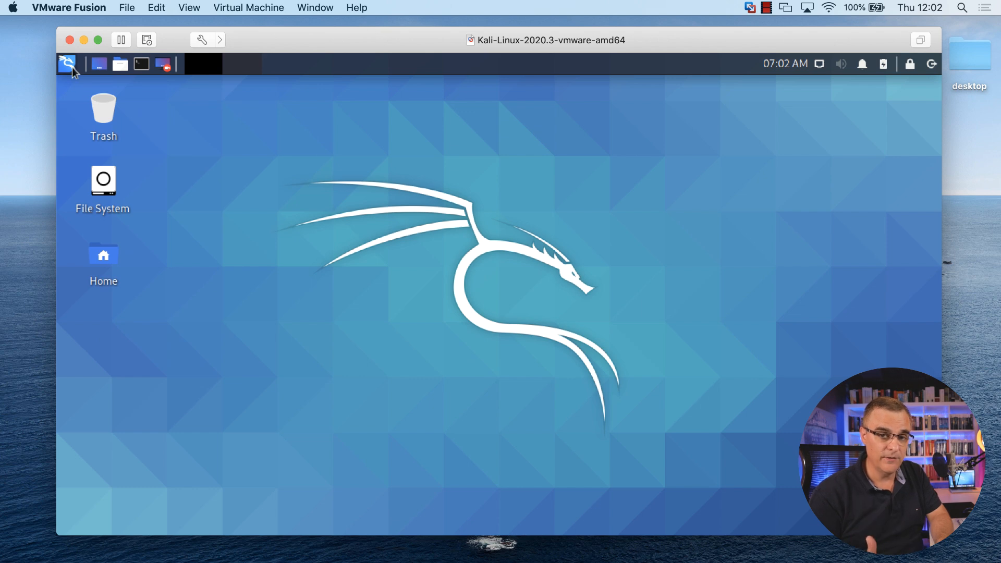
View the Mac's macOS Catalina 10.15.6 details in About This Mac, then close it.
left_click(67, 64)
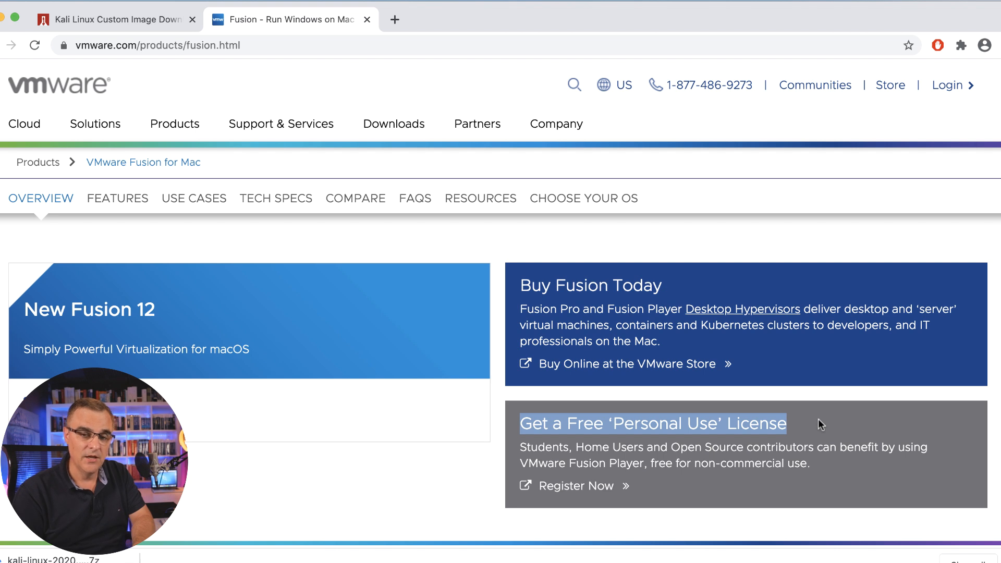
mouse_move(520, 447)
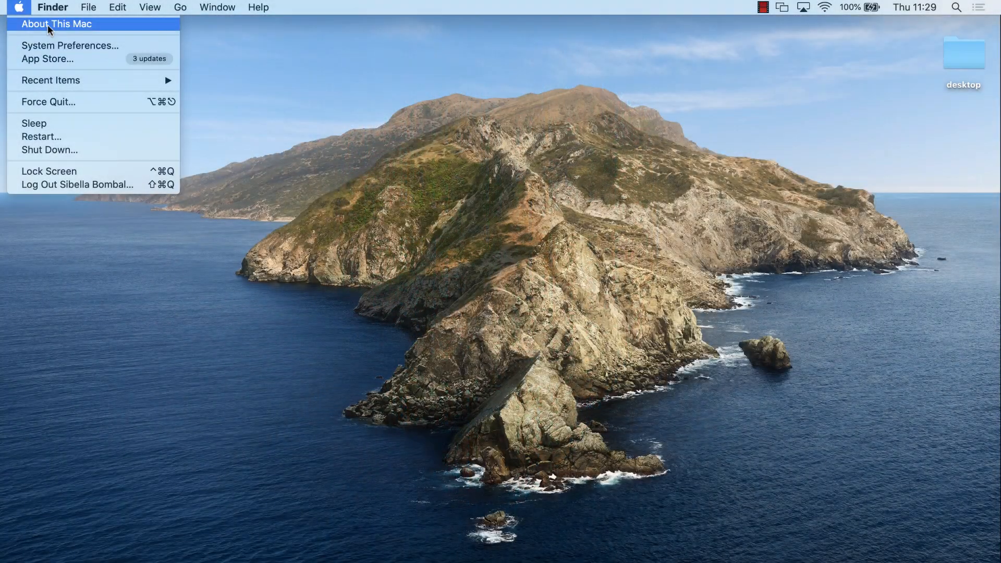
left_click(57, 24)
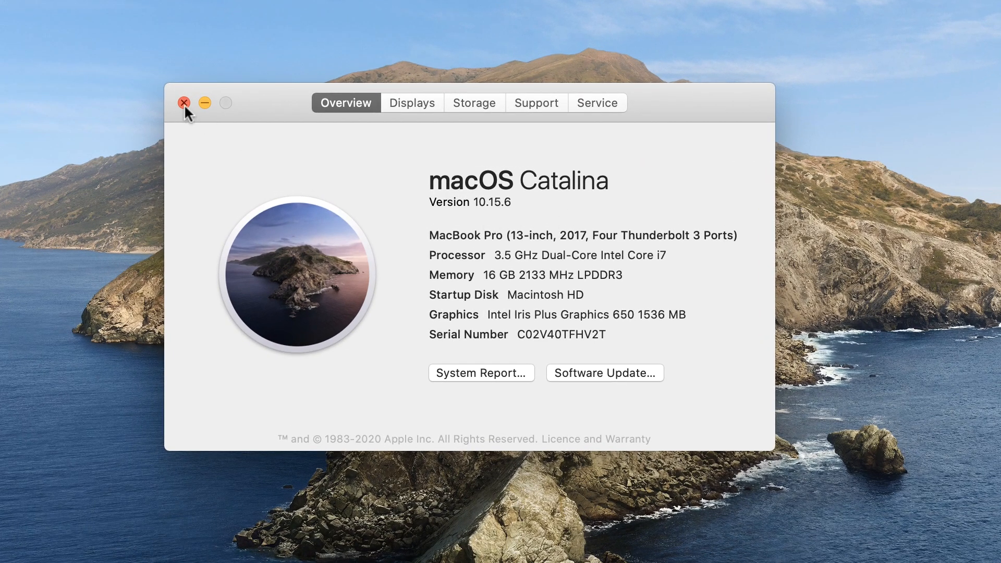
left_click(184, 103)
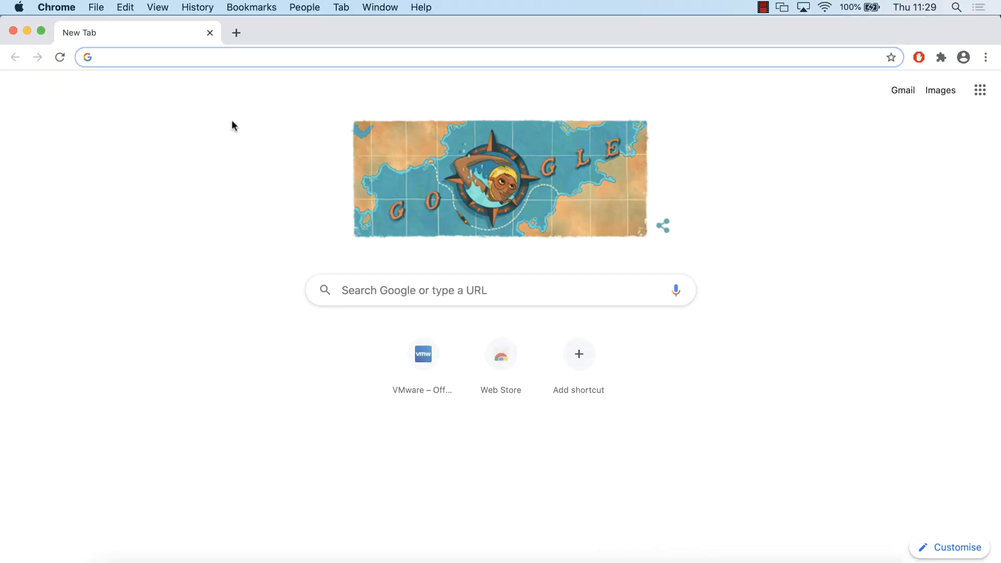
Go to kali.org's Downloads page and highlight the Kali Linux 64-bit VMware entry.
type("kali.o")
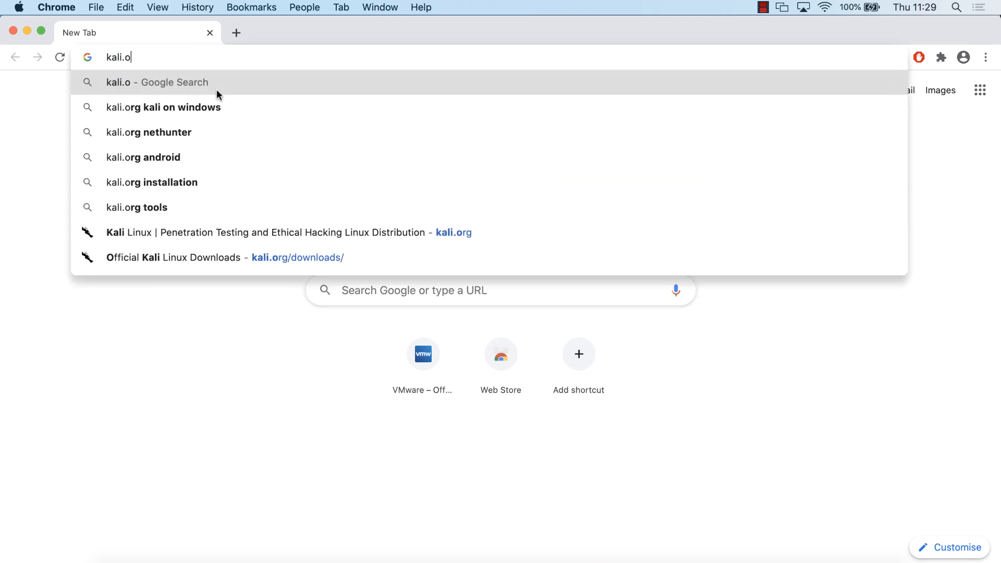
left_click(280, 231)
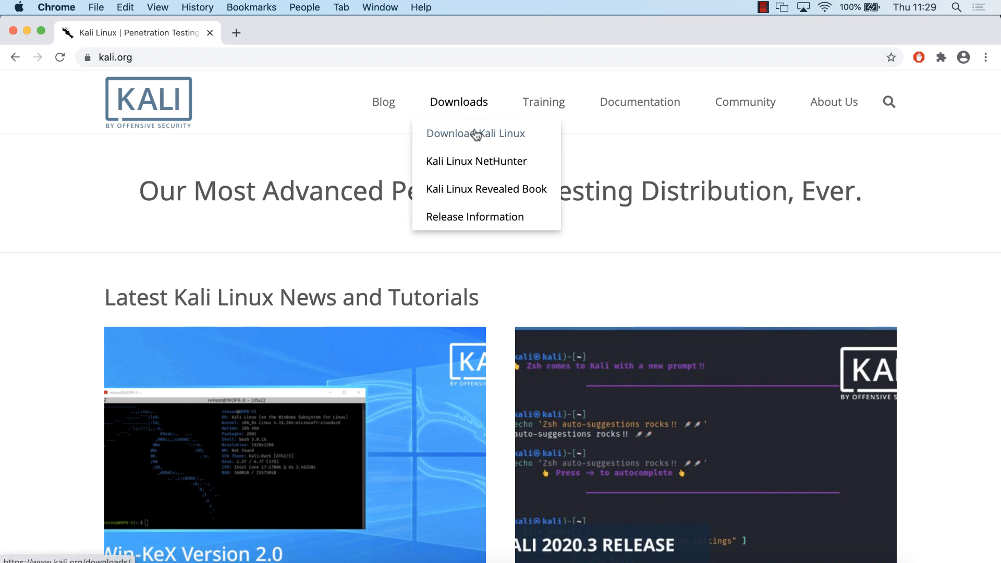
left_click(475, 133)
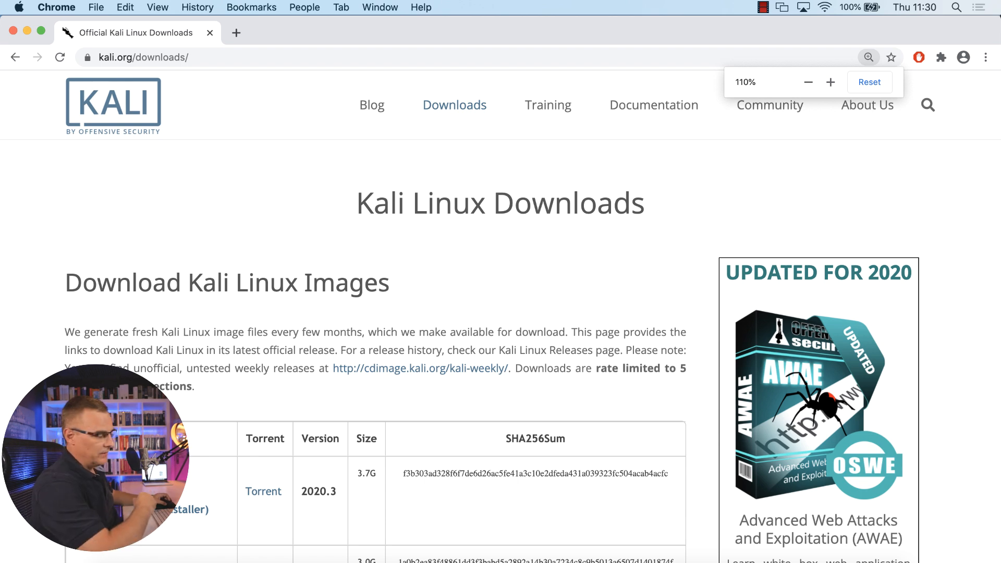
scroll("down", 3)
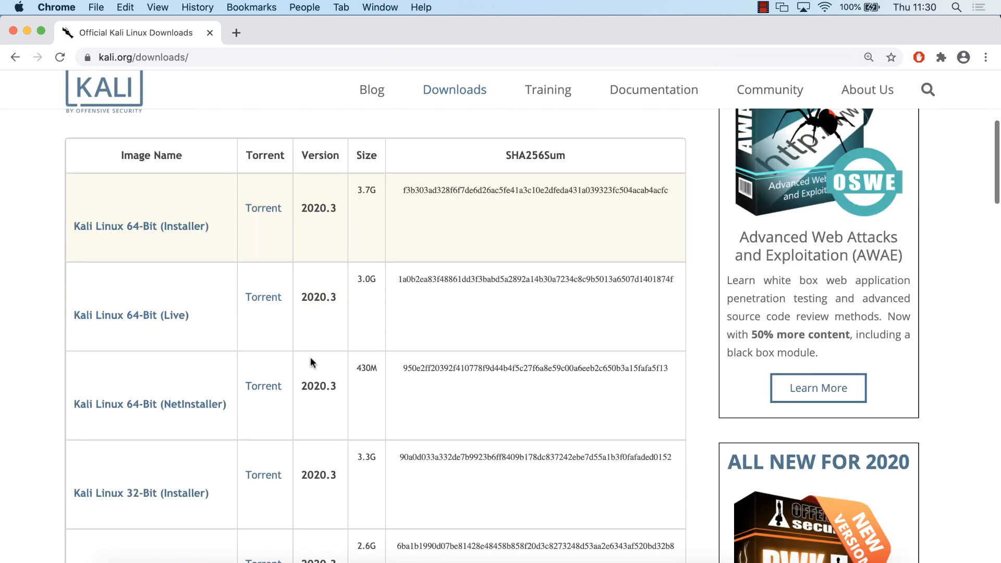
scroll("down", 3)
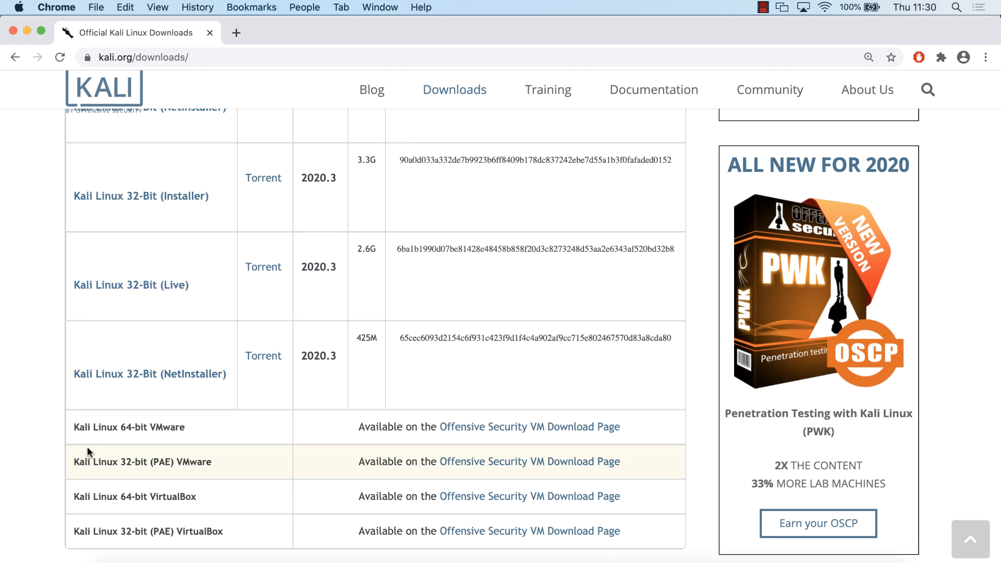
double_click(128, 426)
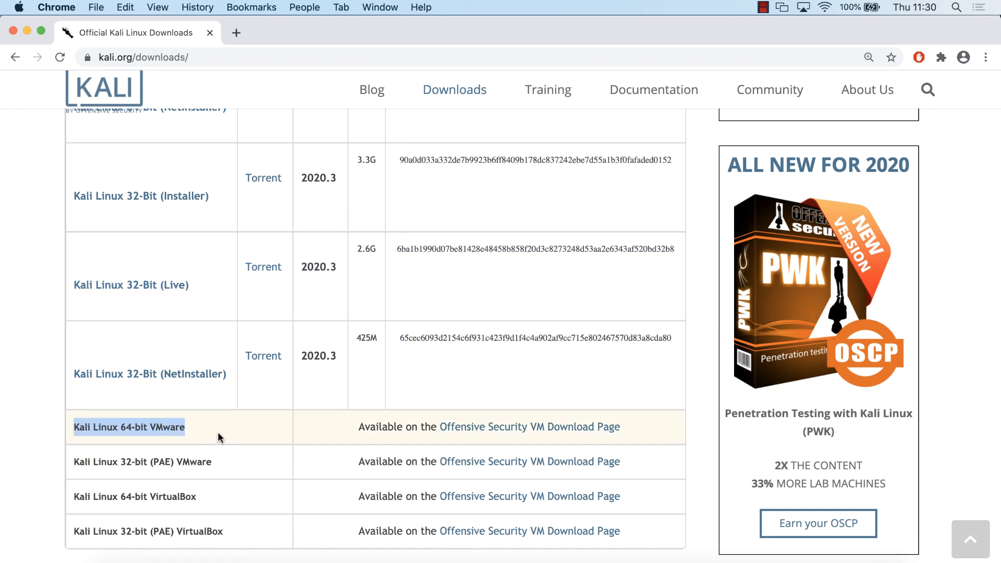
mouse_move(477, 434)
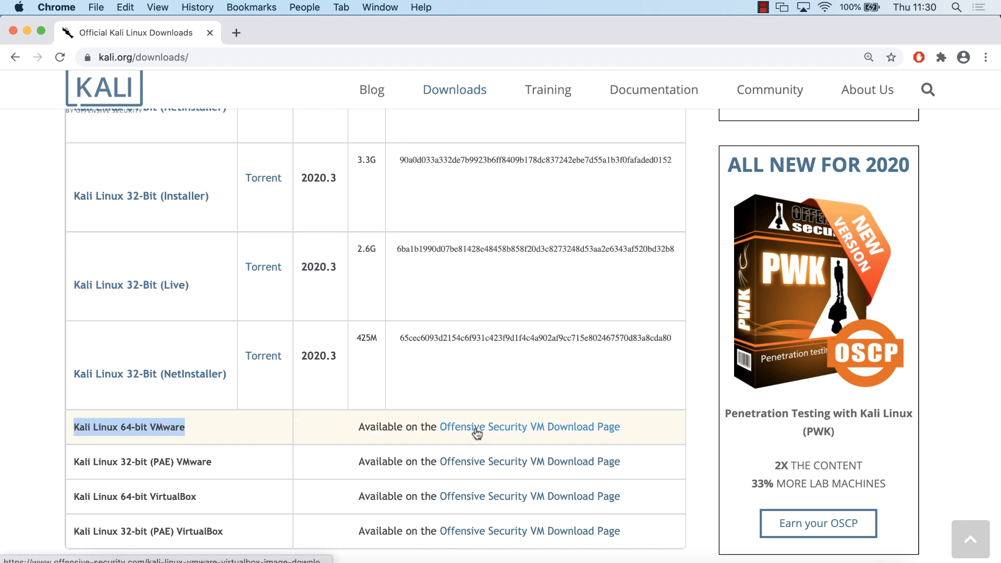
Download the Kali Linux VMware 64-Bit image from Offensive Security and open vmware.com in a new tab.
left_click(529, 426)
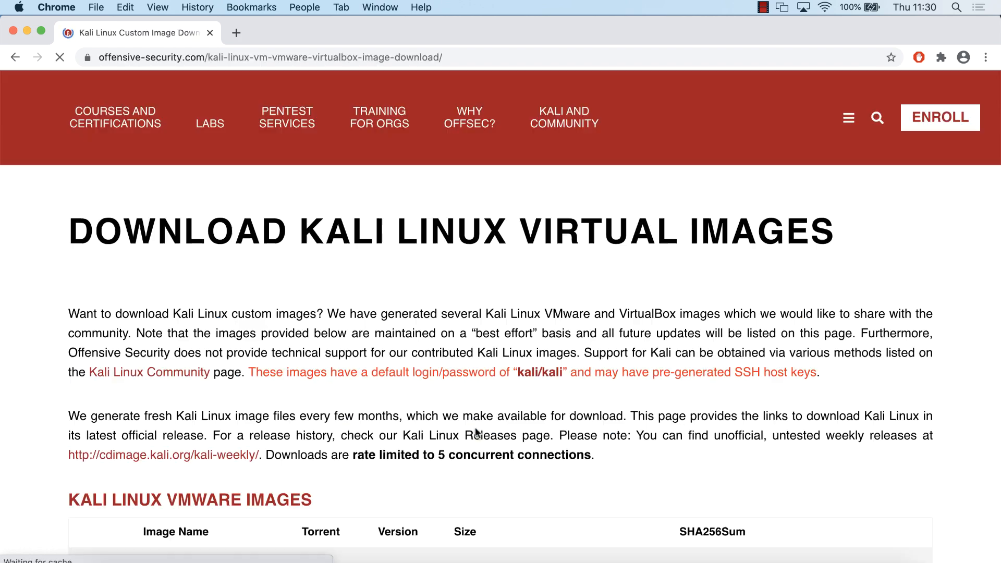
scroll("down", 3)
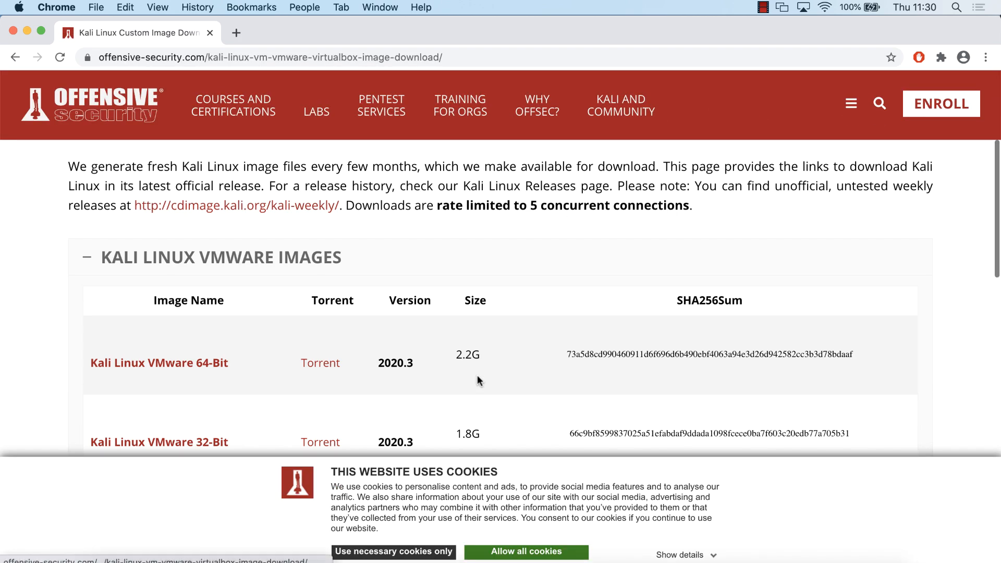
scroll("down", 3)
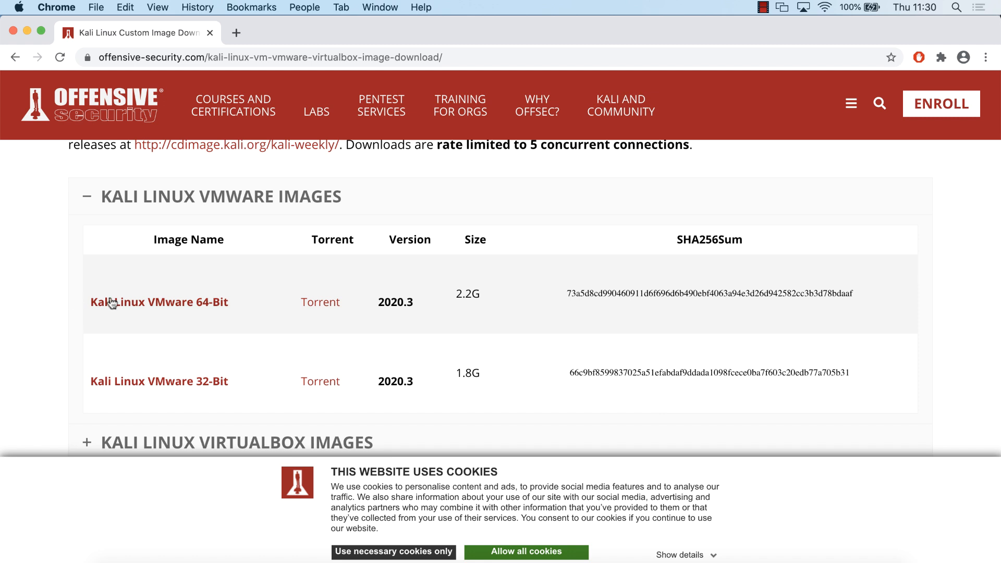
mouse_move(137, 308)
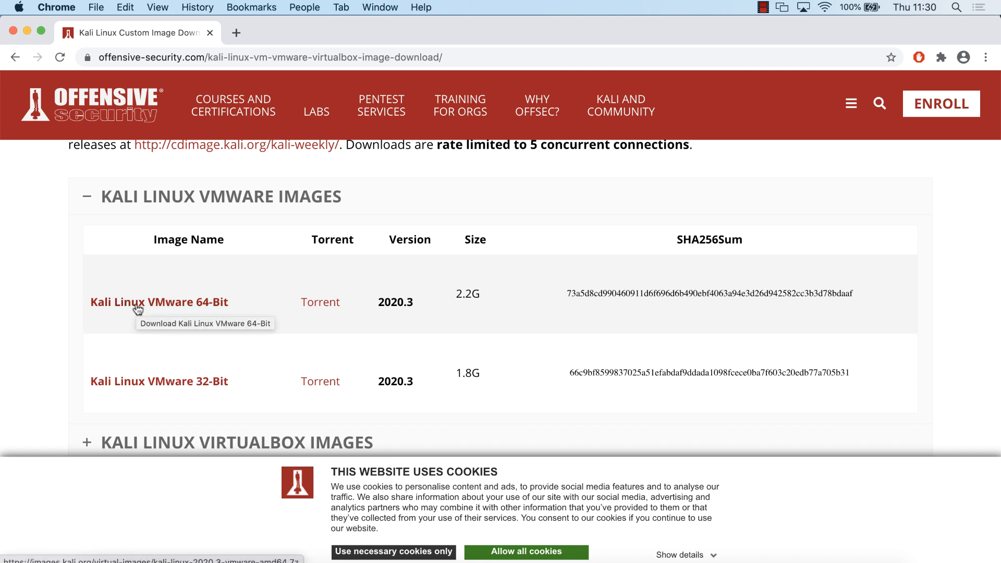
left_click(159, 302)
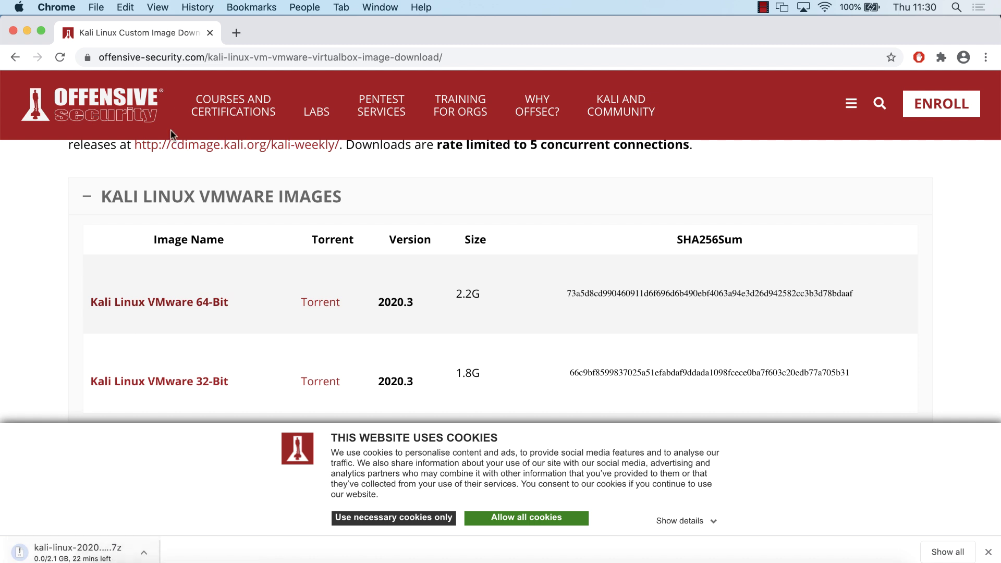
left_click(236, 33)
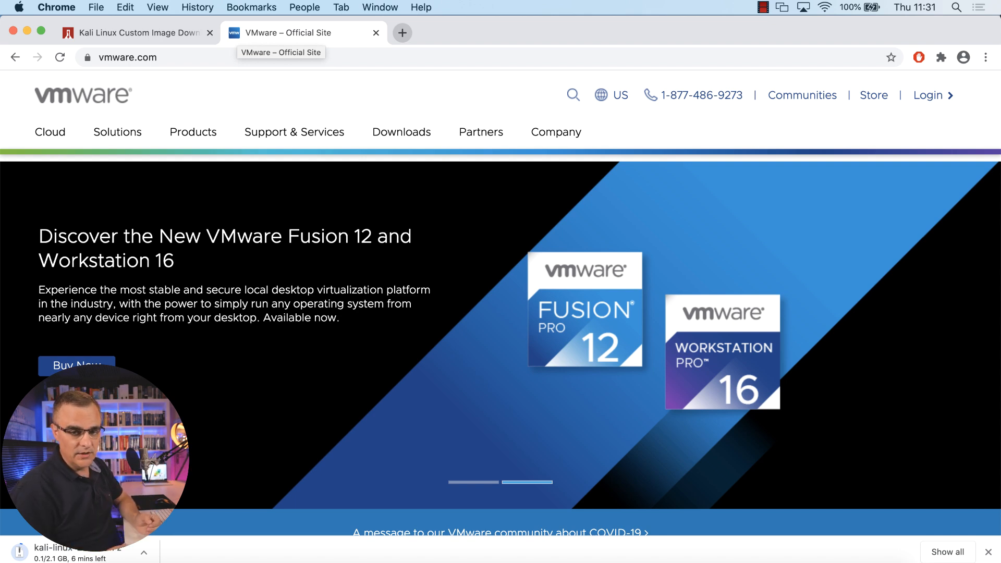
Reach the Fusion for Mac page and register for the free Personal Use license.
left_click(193, 132)
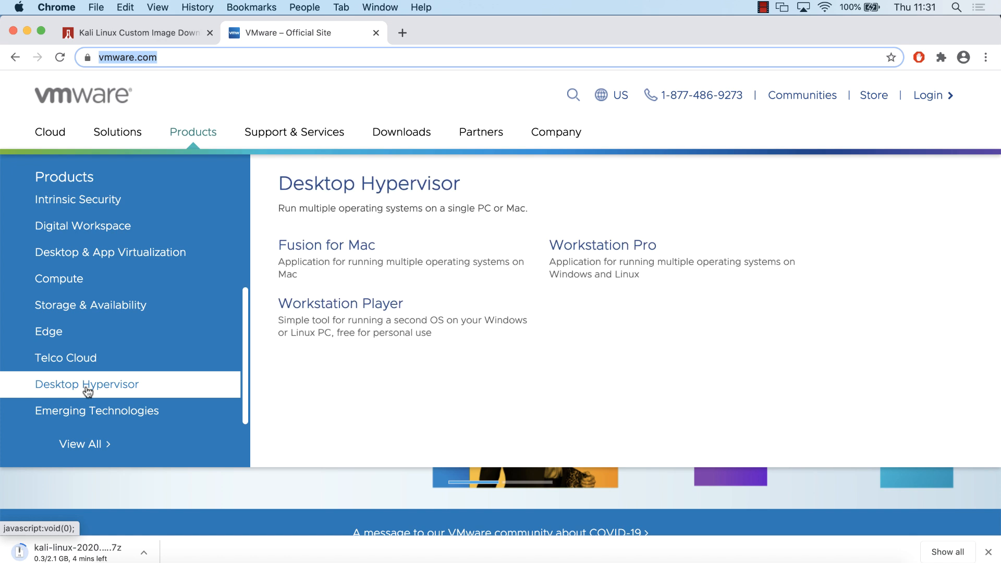
mouse_move(308, 248)
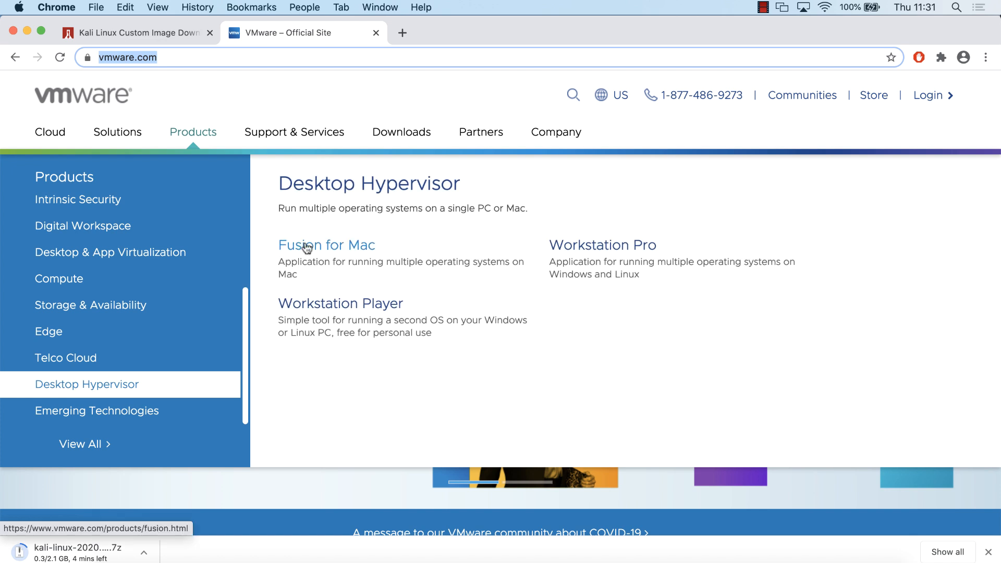
left_click(327, 245)
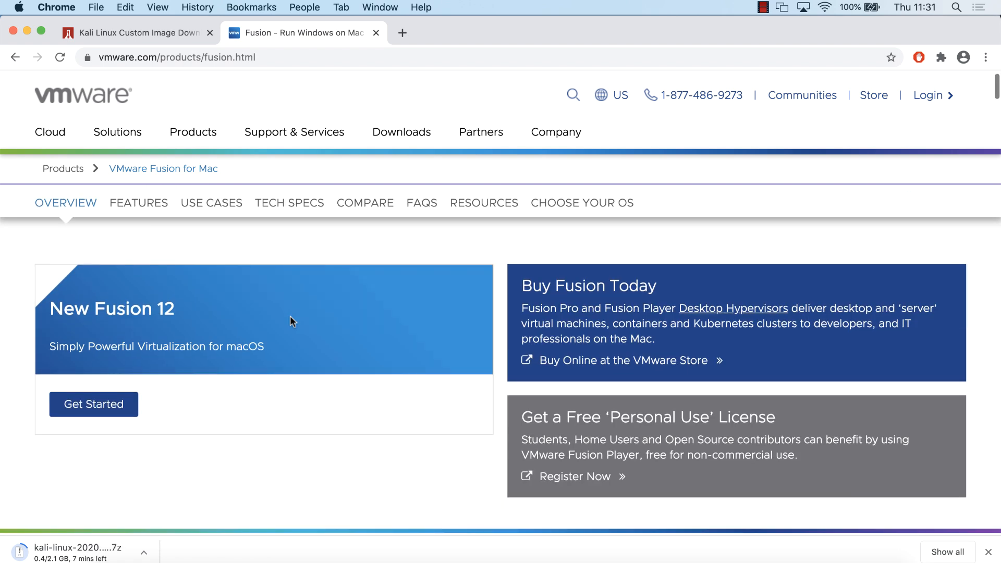
mouse_move(548, 423)
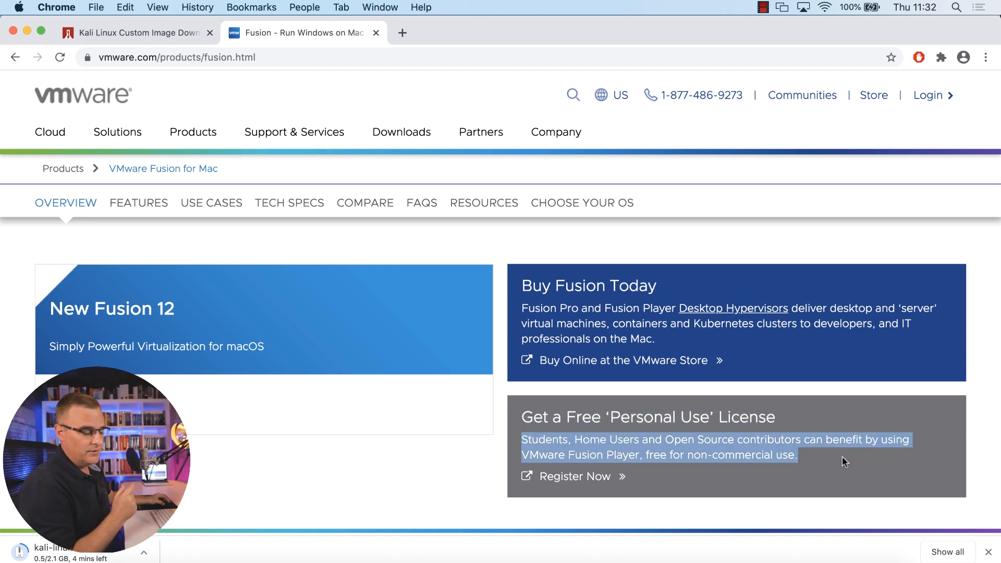
left_click(574, 476)
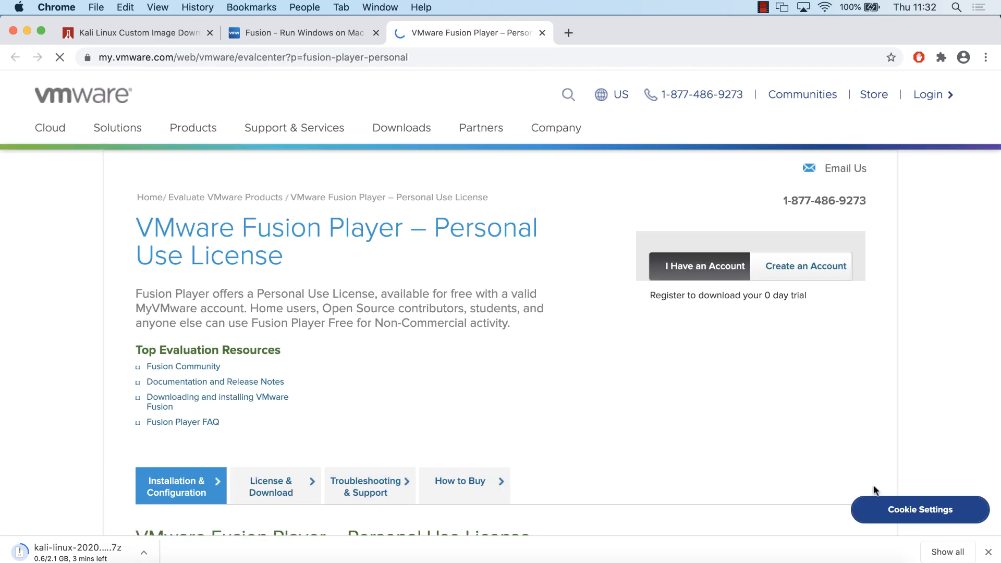
Log in with an existing VMware account and locate the VMware Fusion 12.0.0 package.
left_click(804, 266)
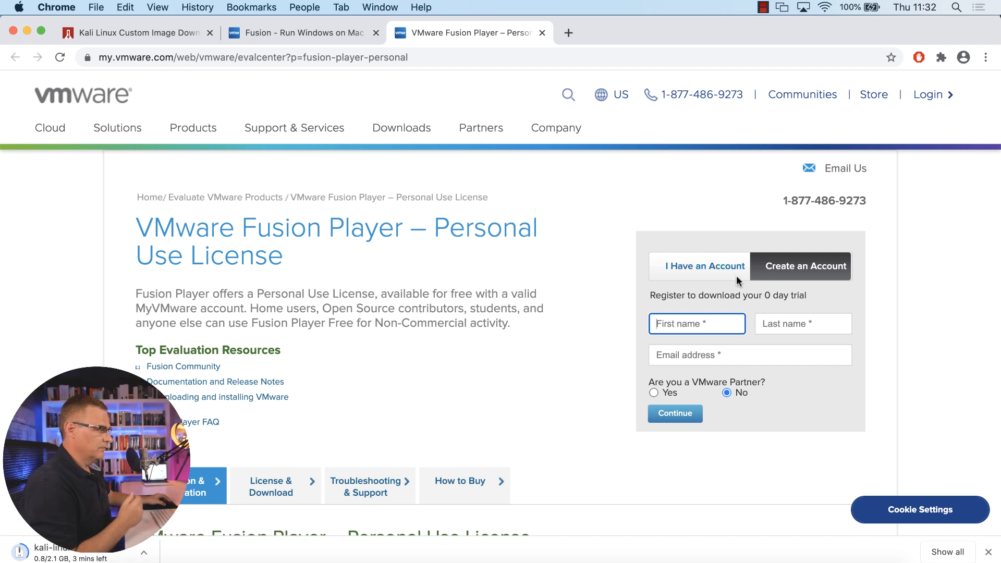
left_click(699, 266)
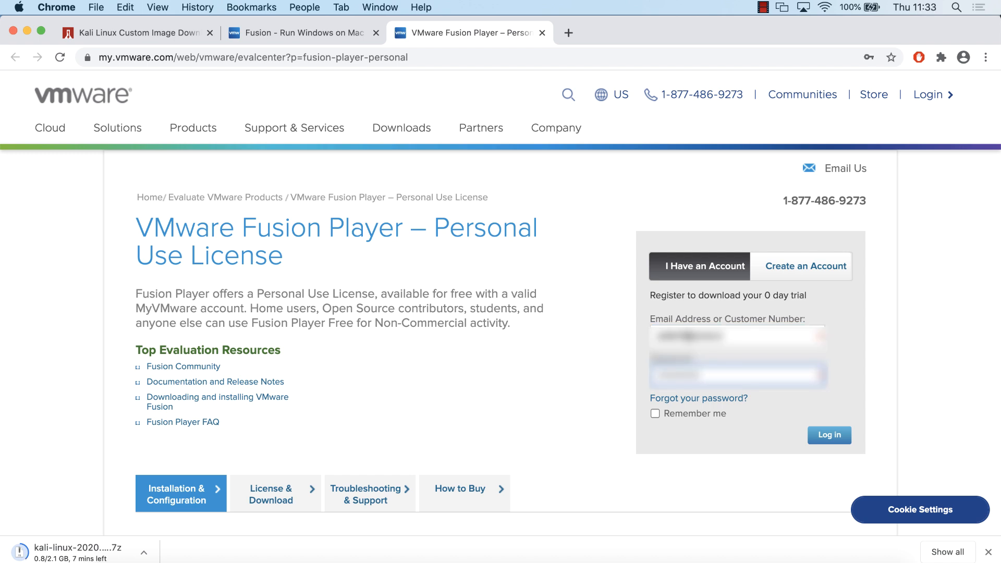
left_click(828, 434)
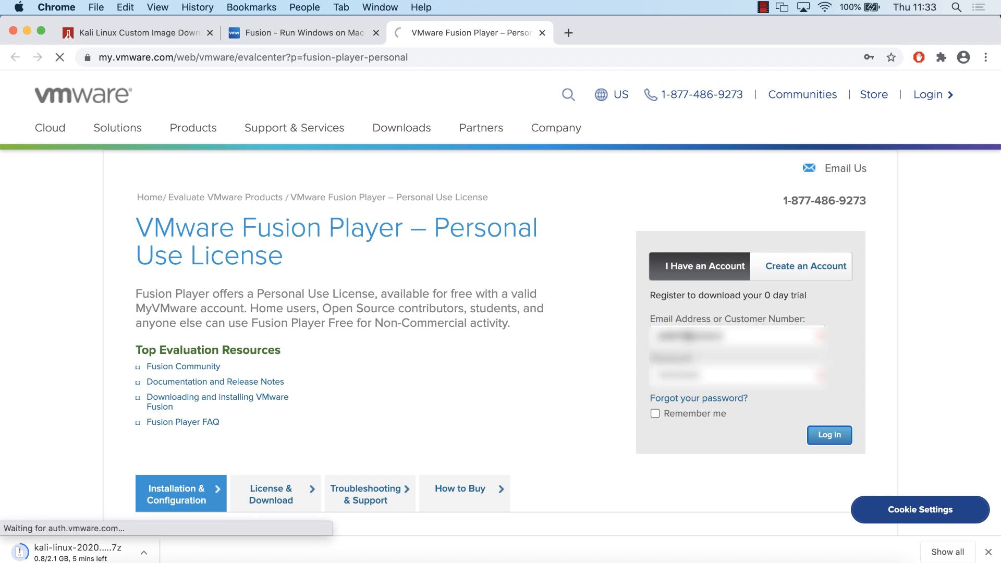
left_click(828, 435)
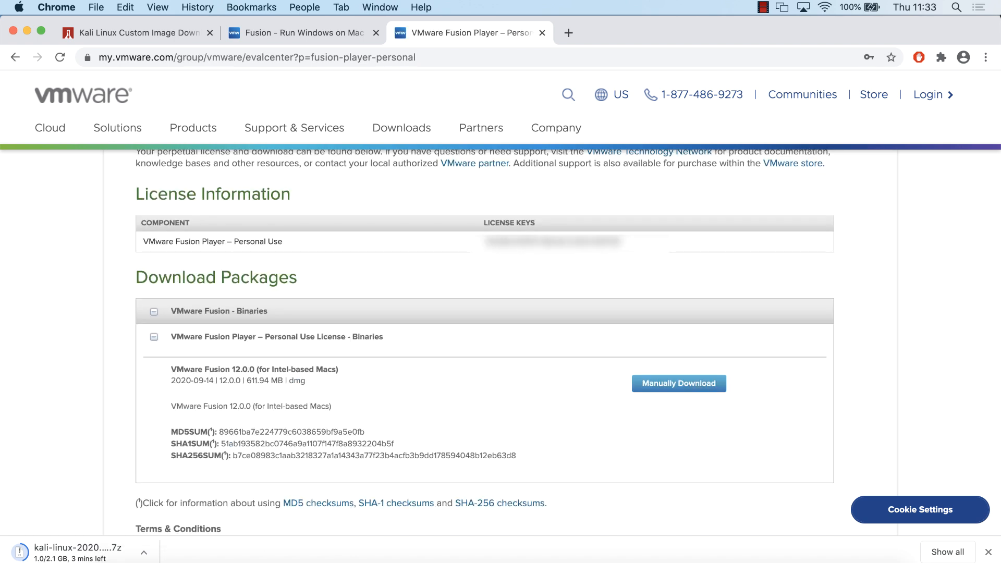
double_click(254, 369)
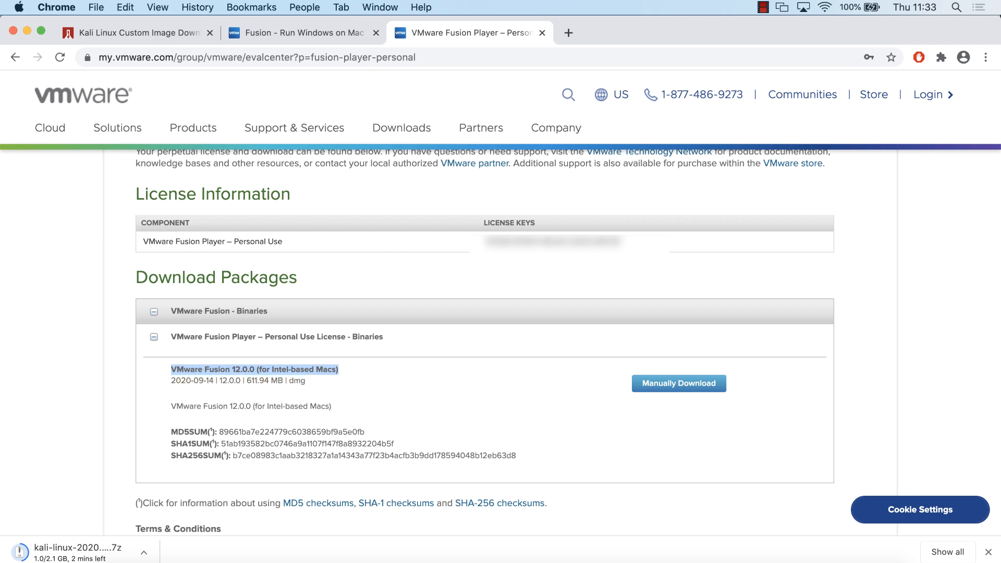
scroll("down", 3)
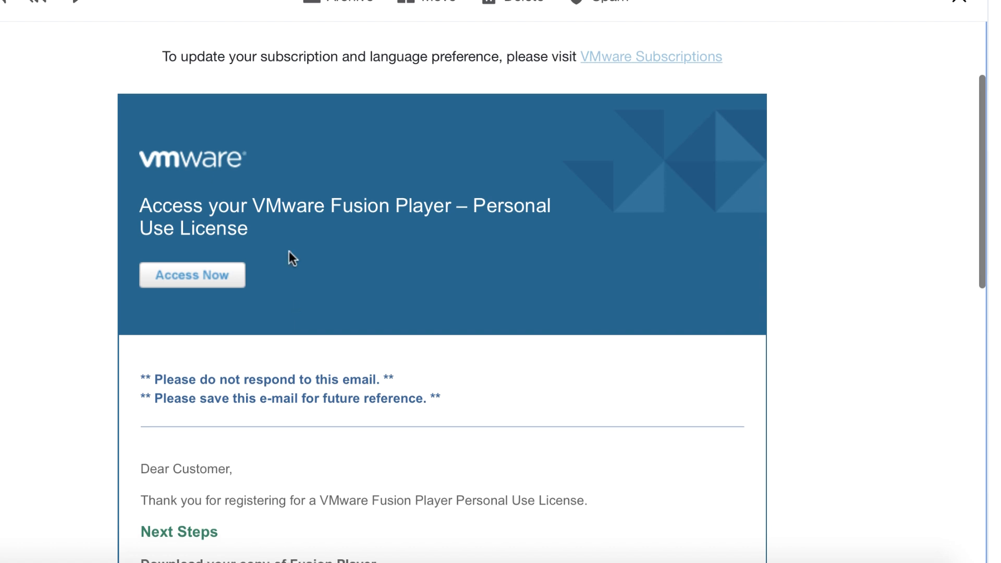
Follow the license email's link to the Fusion Player download page.
scroll("down", 3)
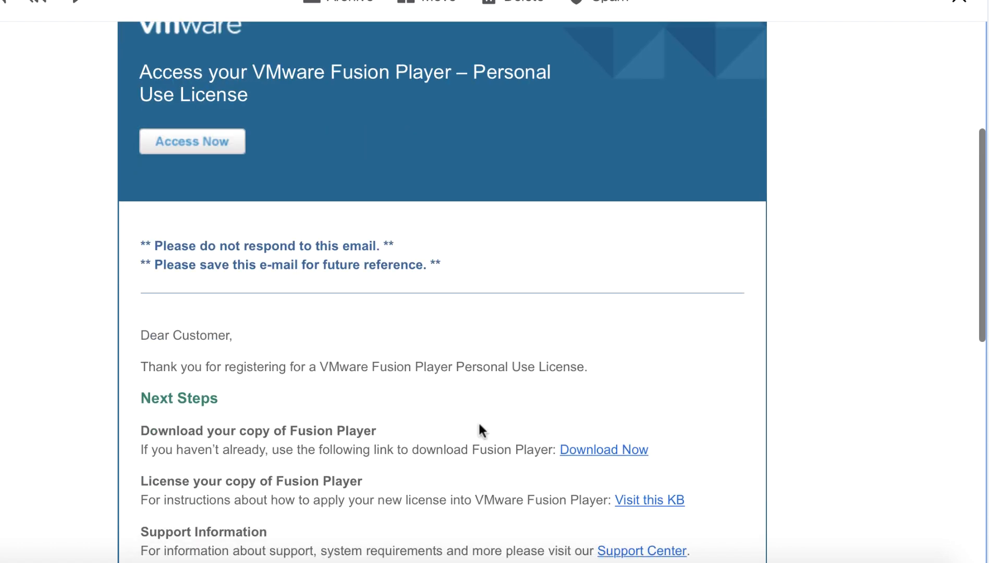
mouse_move(586, 449)
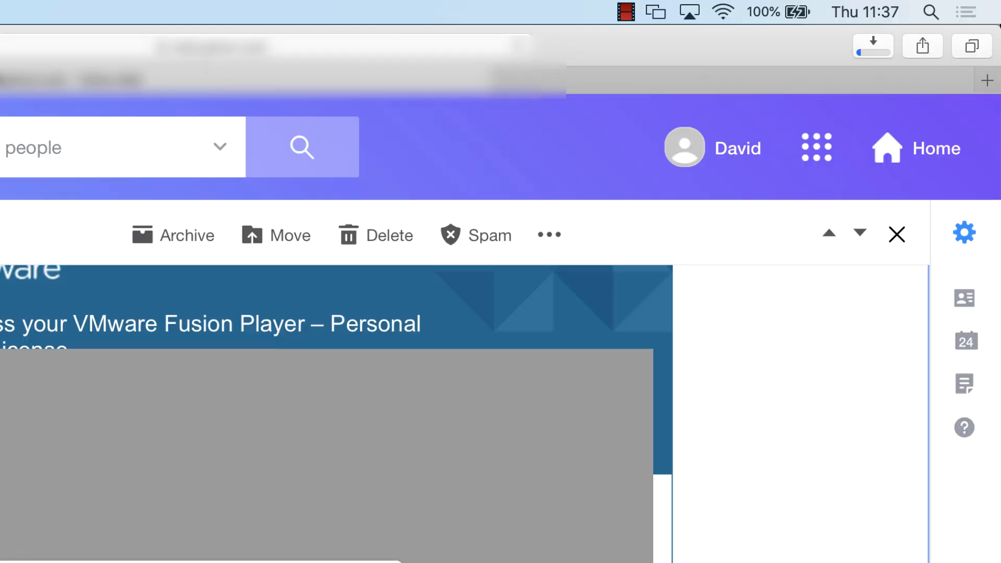
left_click(872, 45)
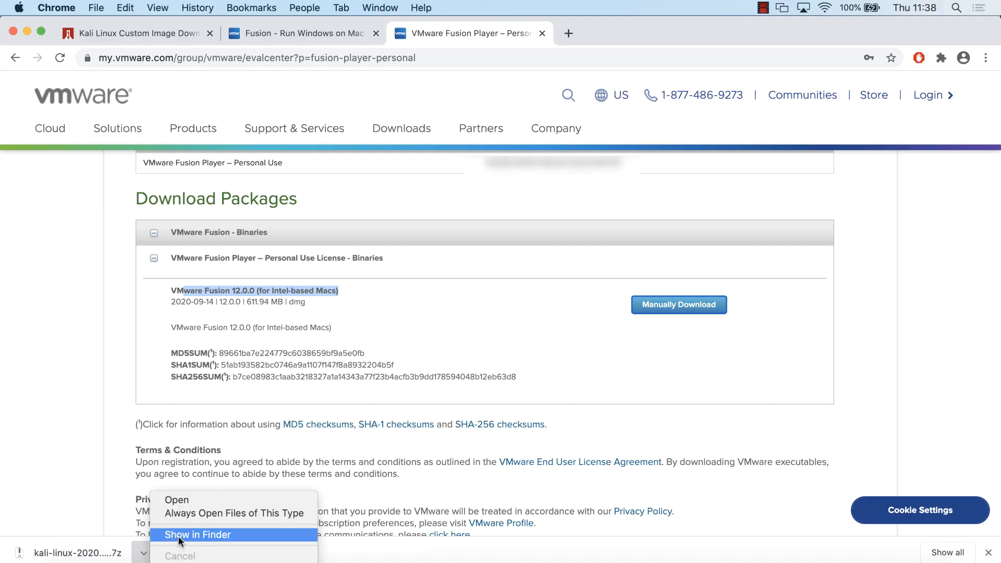
Reveal kali-linux-2020.3-vmware-amd64.7z in Finder and open it to extract.
left_click(199, 534)
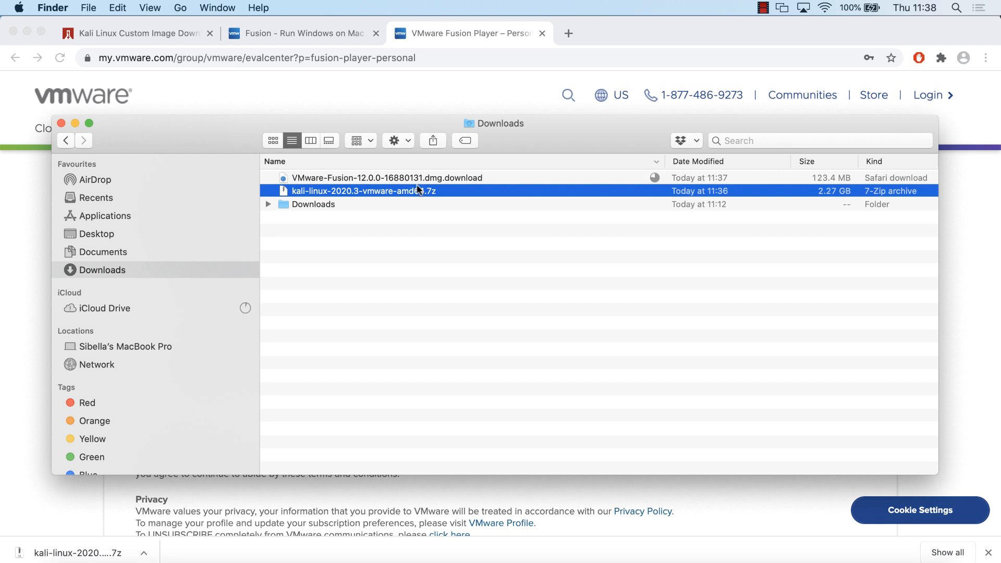
mouse_move(424, 195)
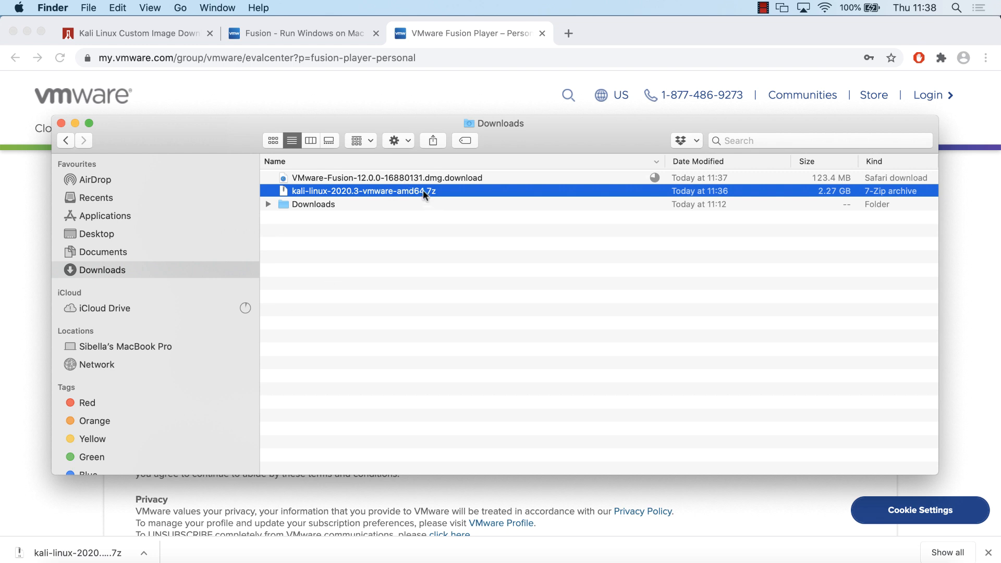
right_click(360, 191)
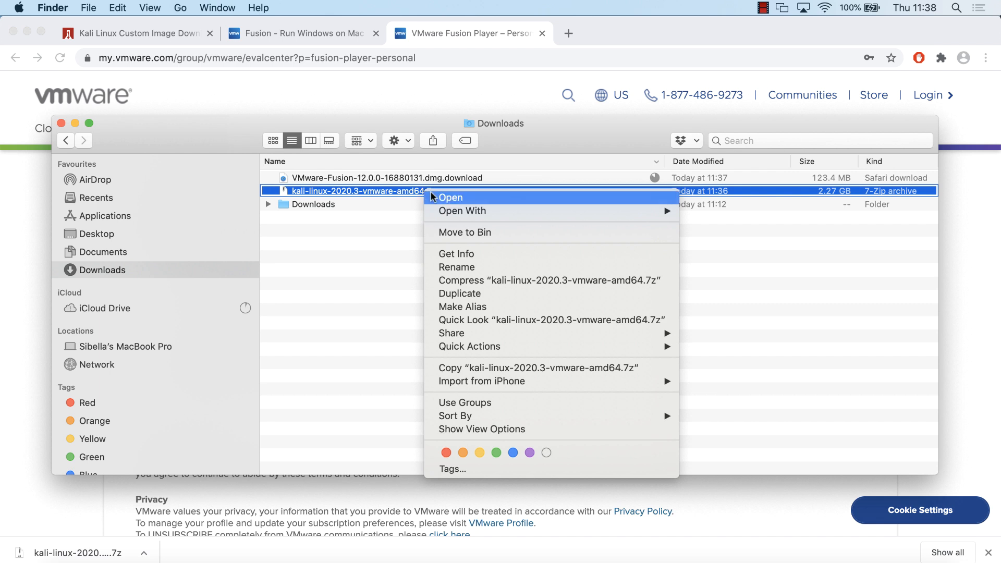
left_click(451, 197)
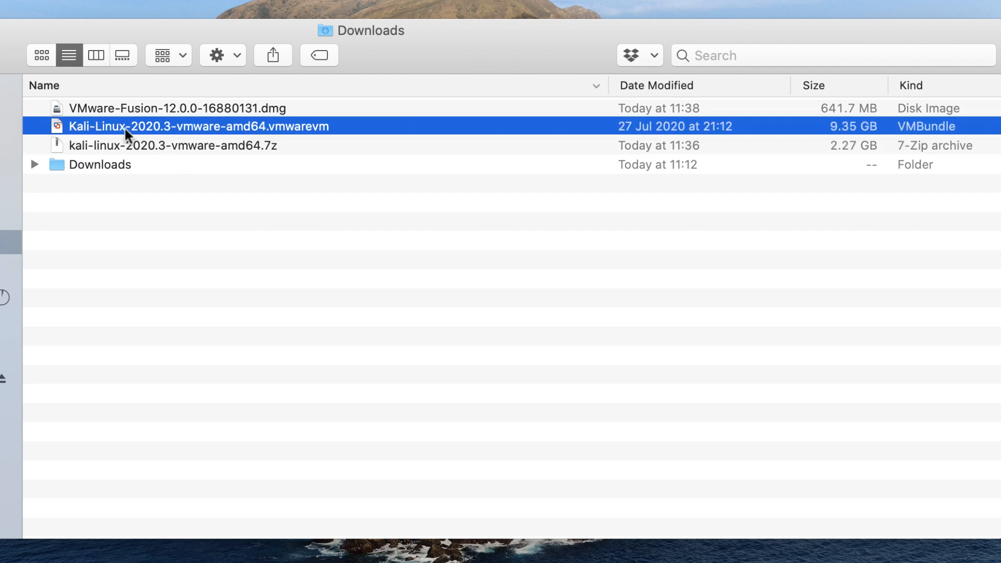
mouse_move(202, 139)
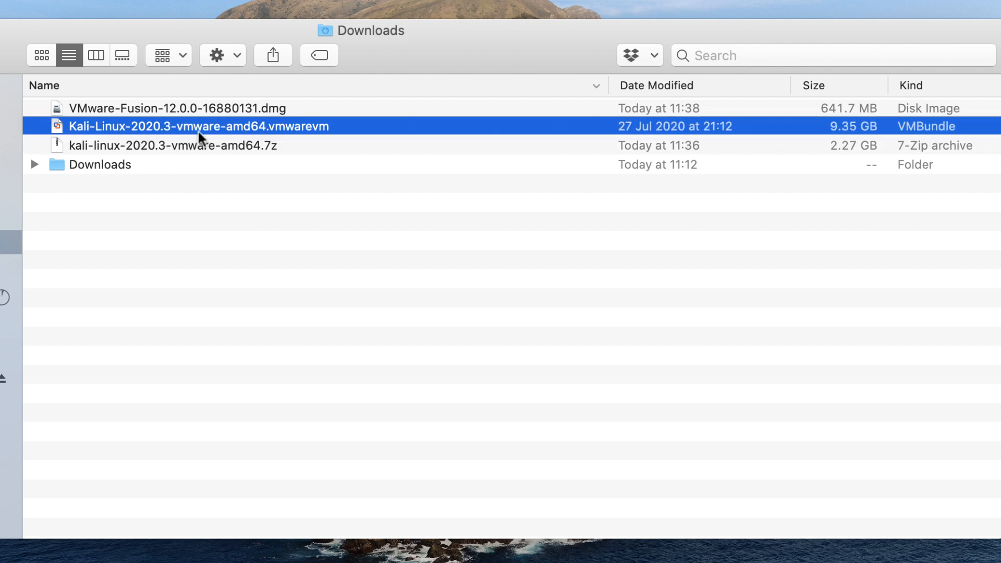
mouse_move(287, 144)
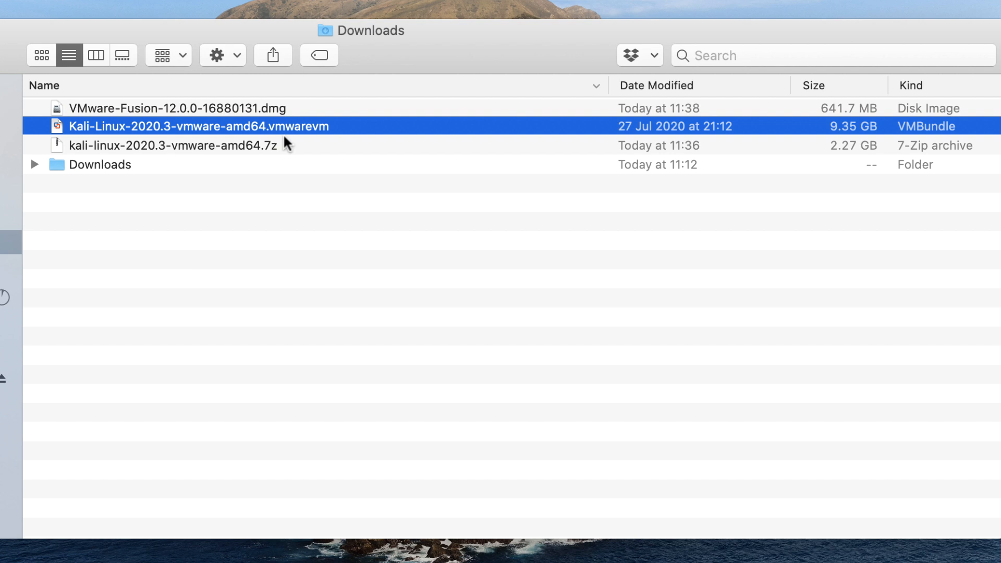
mouse_move(347, 136)
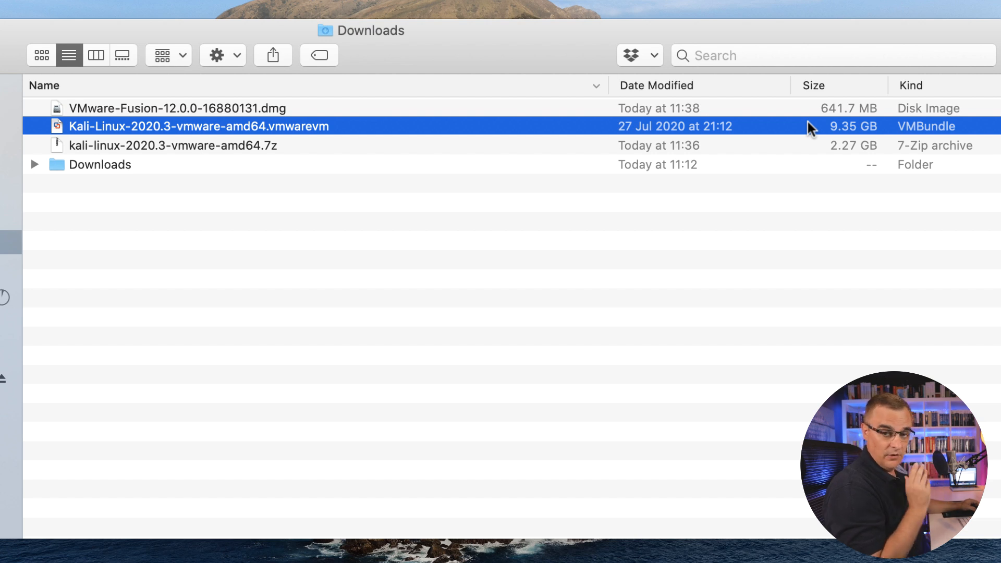
Select the Downloads folder, the Kali 7z archive and the VMware Fusion disk image.
left_click(99, 164)
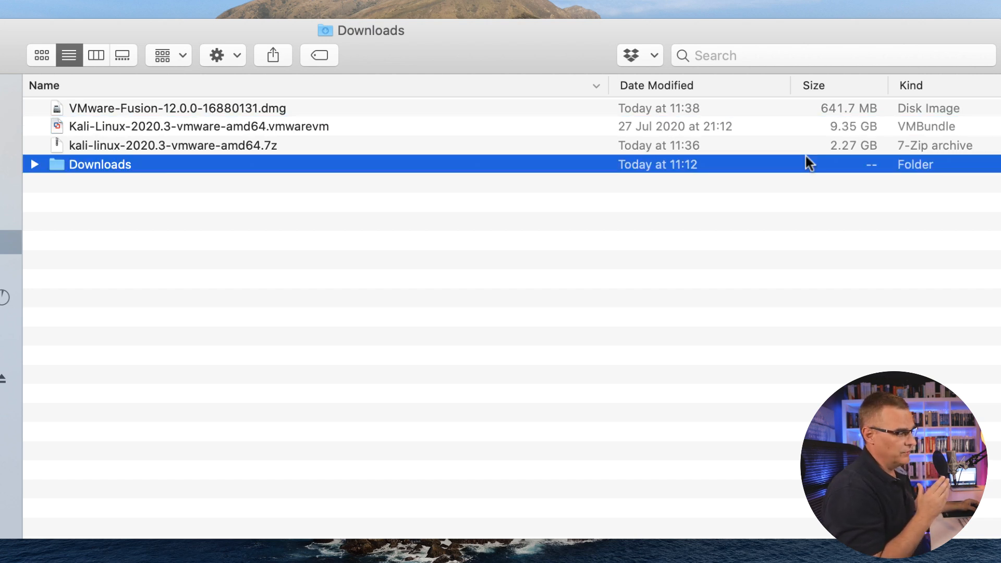
left_click(173, 145)
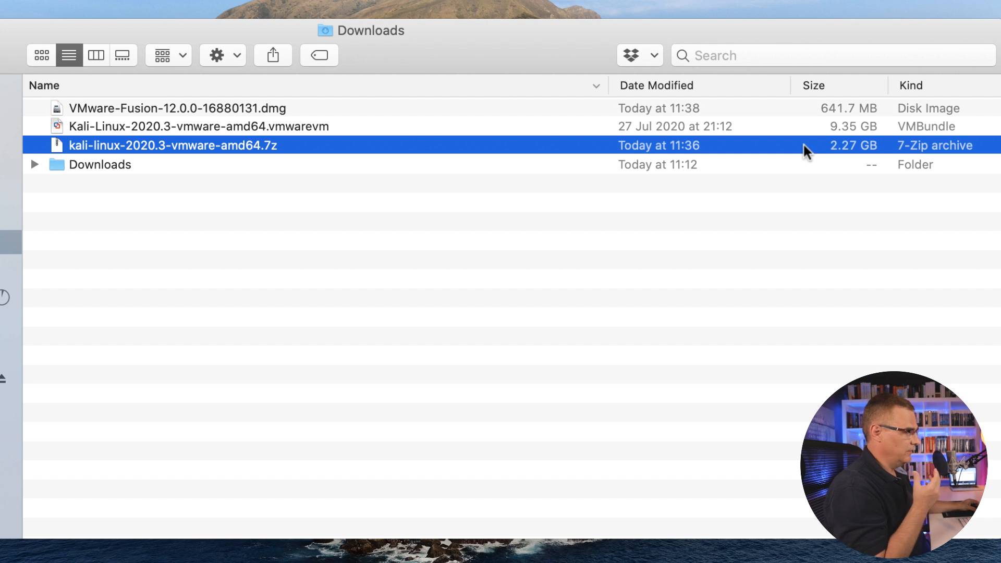
left_click(177, 107)
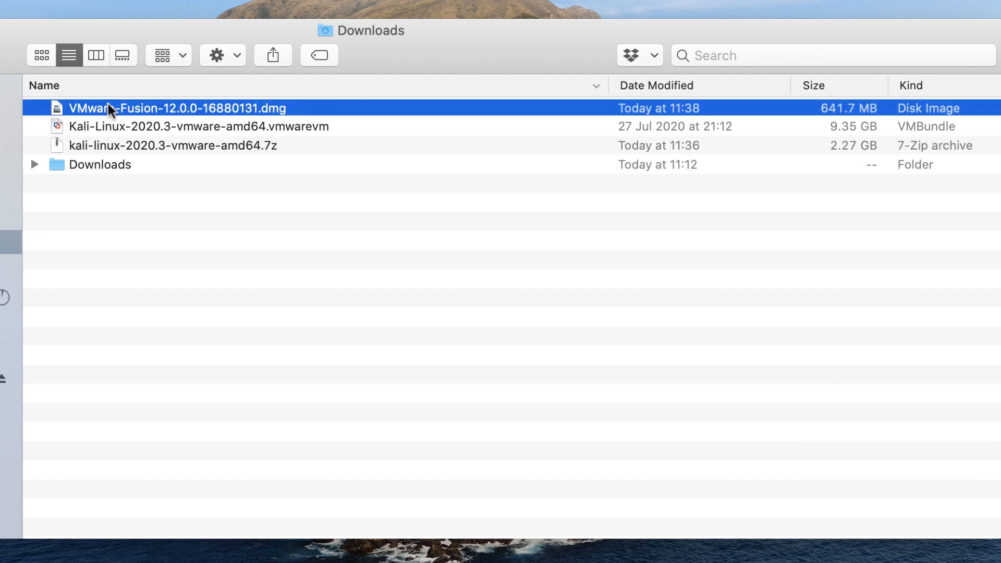
mouse_move(150, 117)
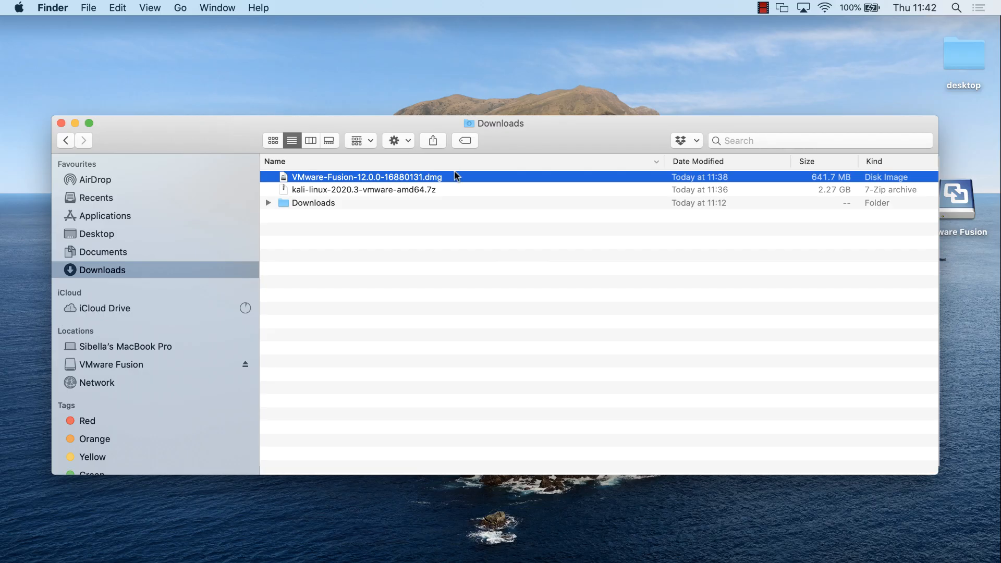
Mount the VMware Fusion disk image and launch the VMware Fusion app.
right_click(366, 177)
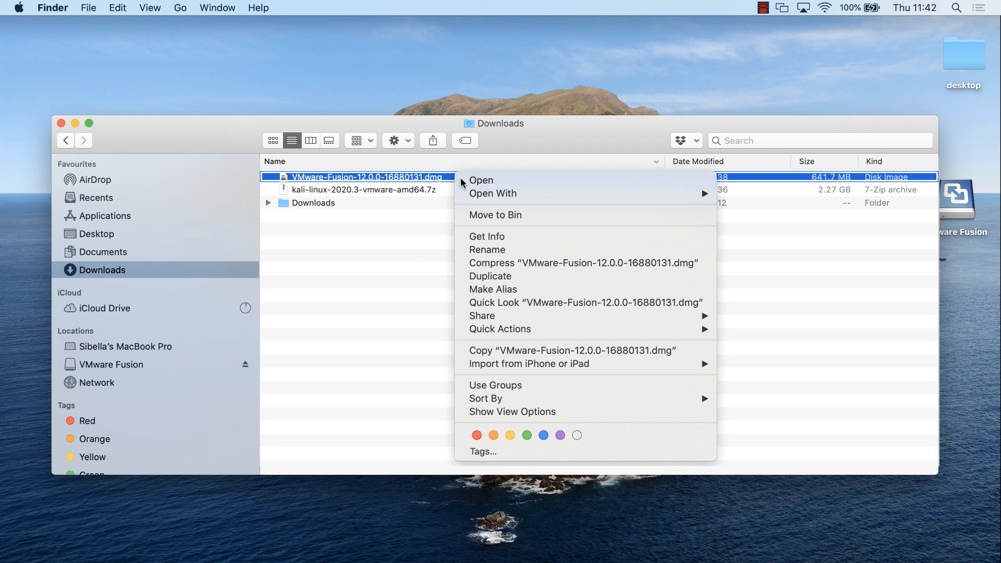
left_click(480, 180)
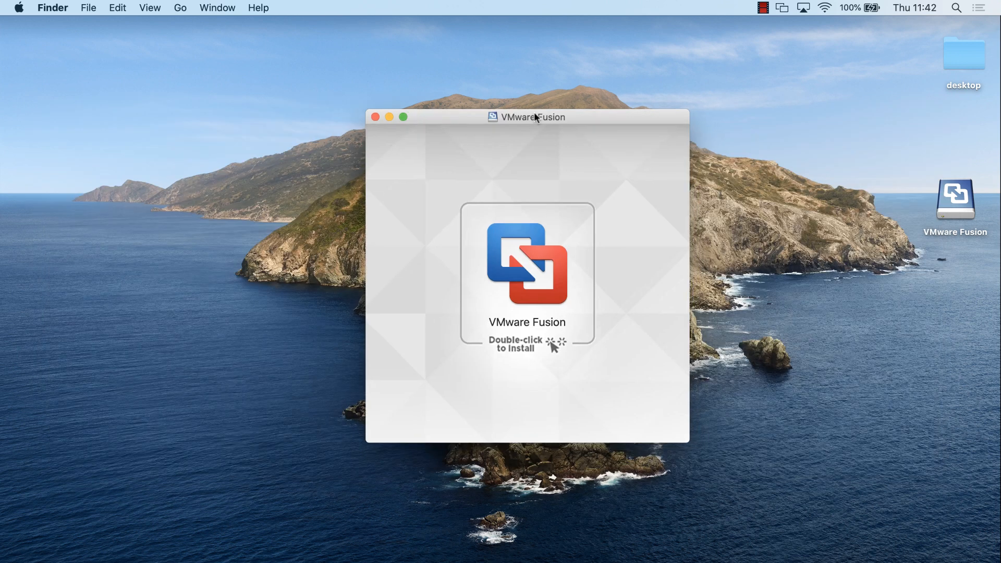
left_click(526, 262)
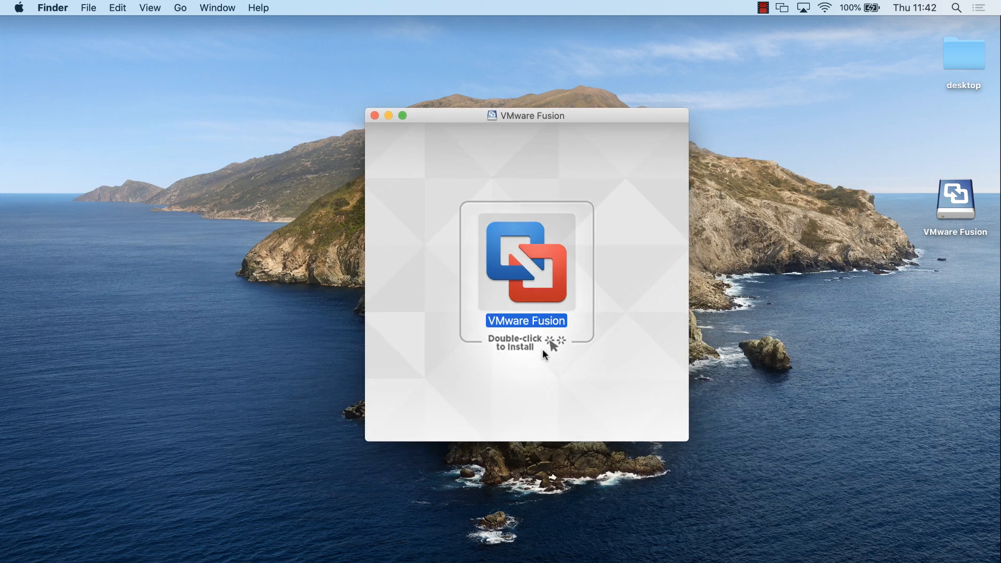
double_click(526, 261)
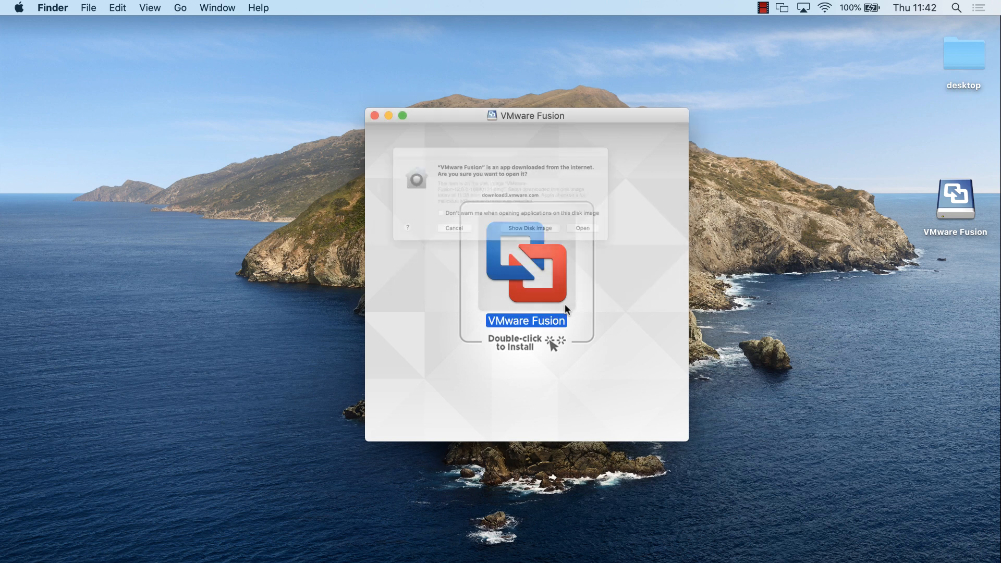
double_click(525, 268)
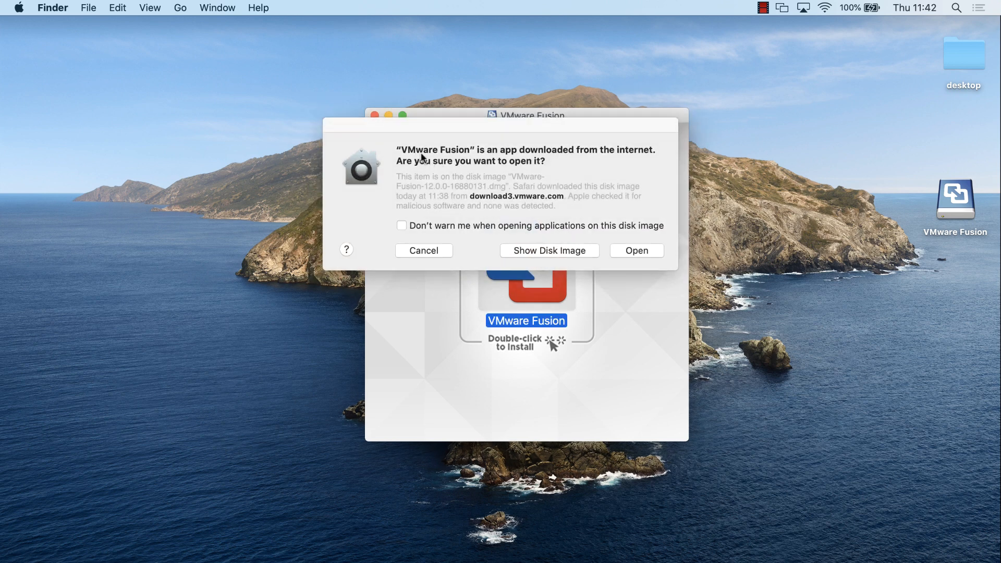
mouse_move(324, 194)
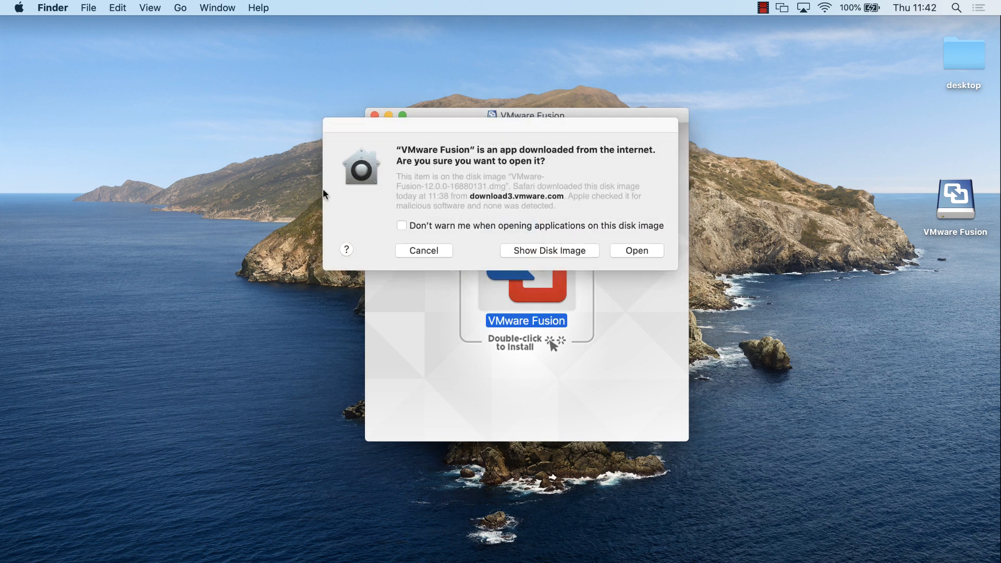
mouse_move(562, 170)
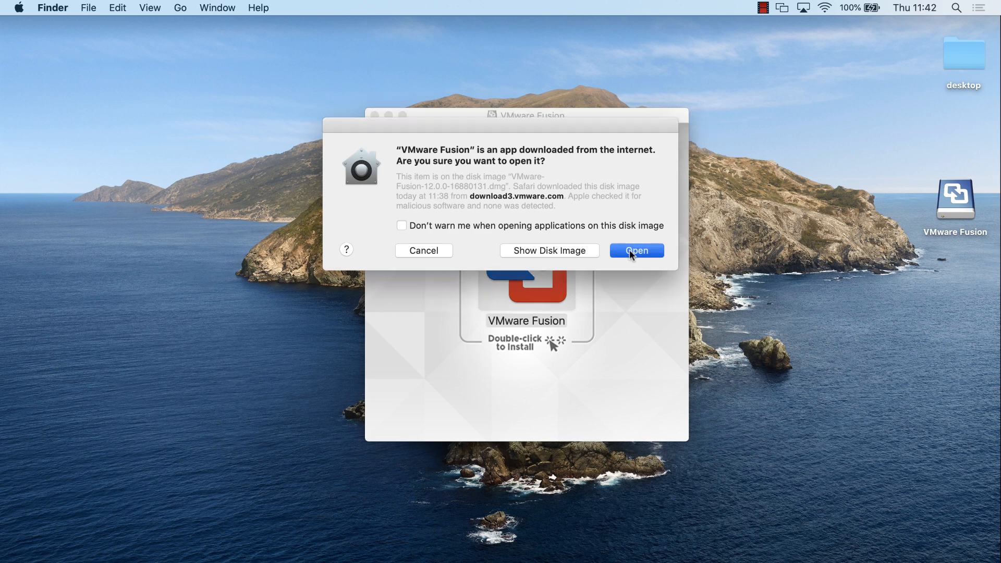
Allow the downloaded VMware Fusion app to open and relaunch it.
left_click(636, 250)
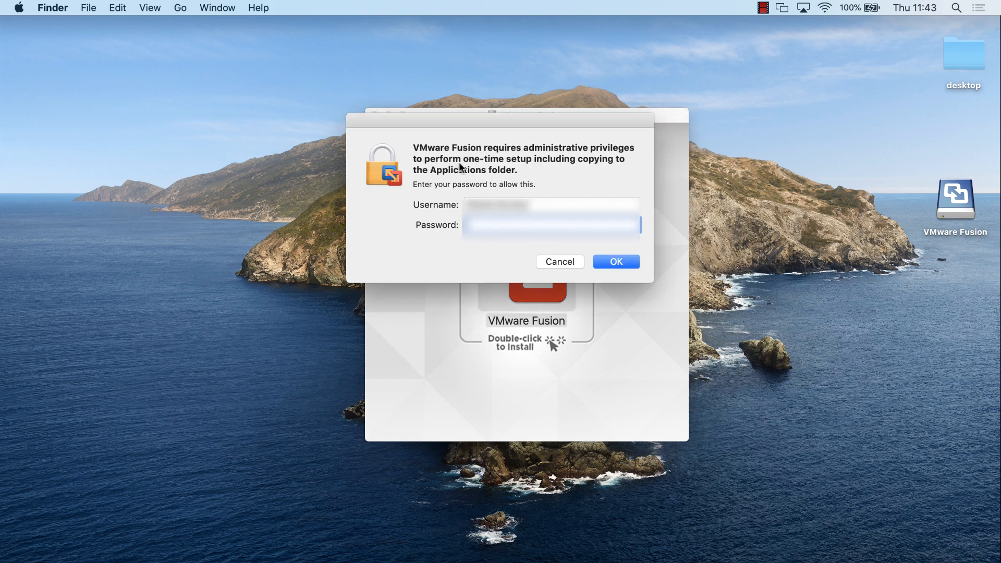
mouse_move(490, 167)
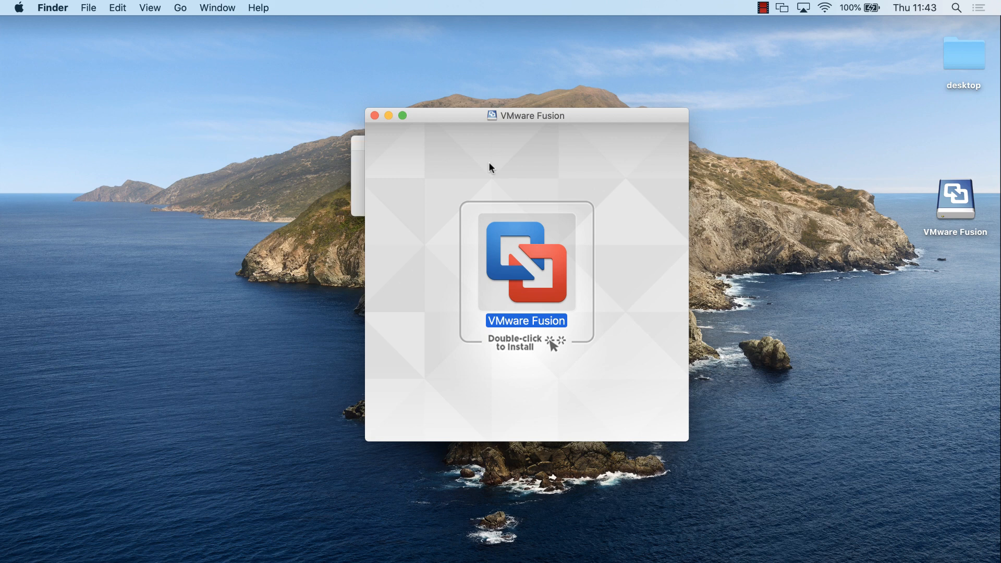
double_click(526, 262)
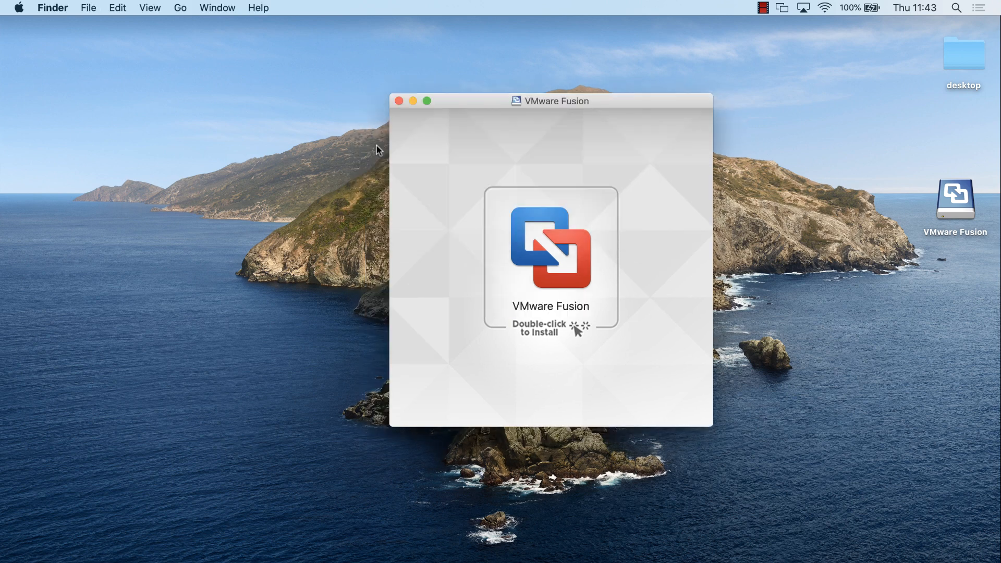
double_click(551, 245)
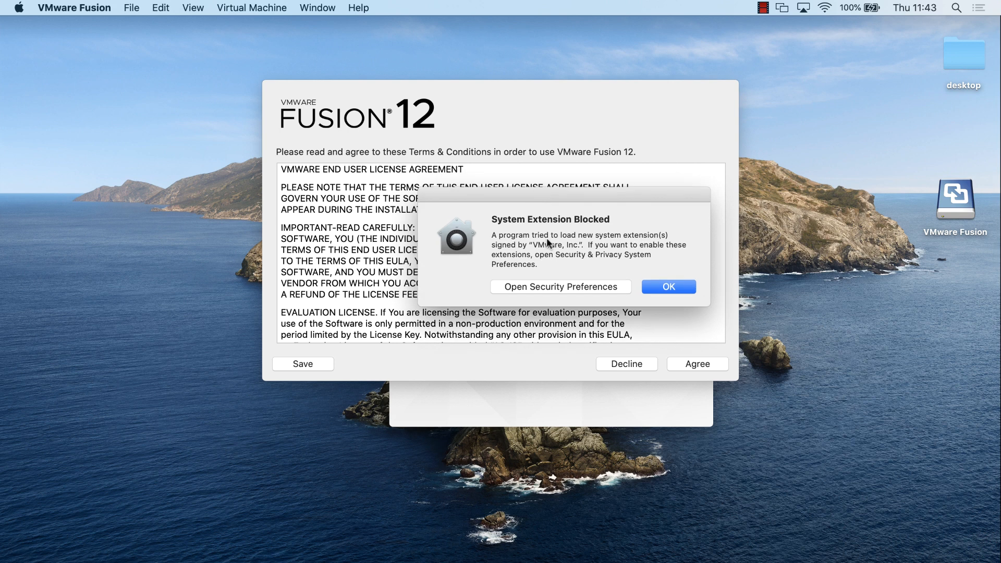
mouse_move(607, 241)
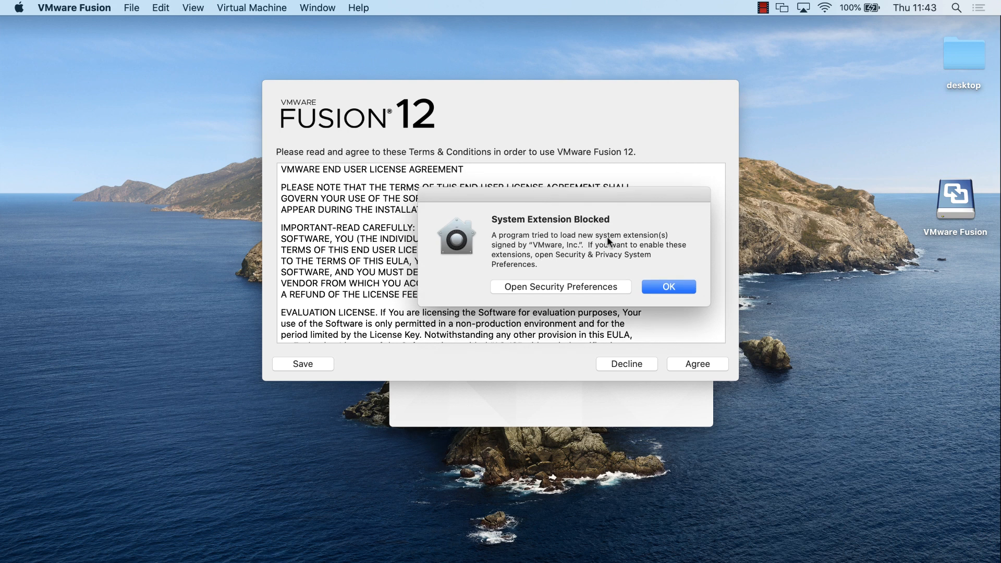
mouse_move(566, 248)
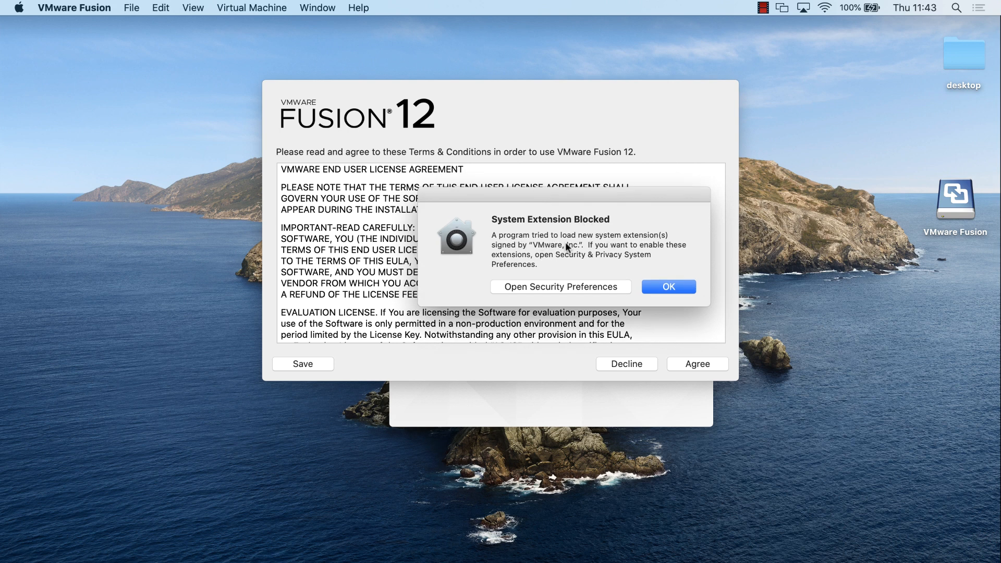
mouse_move(562, 289)
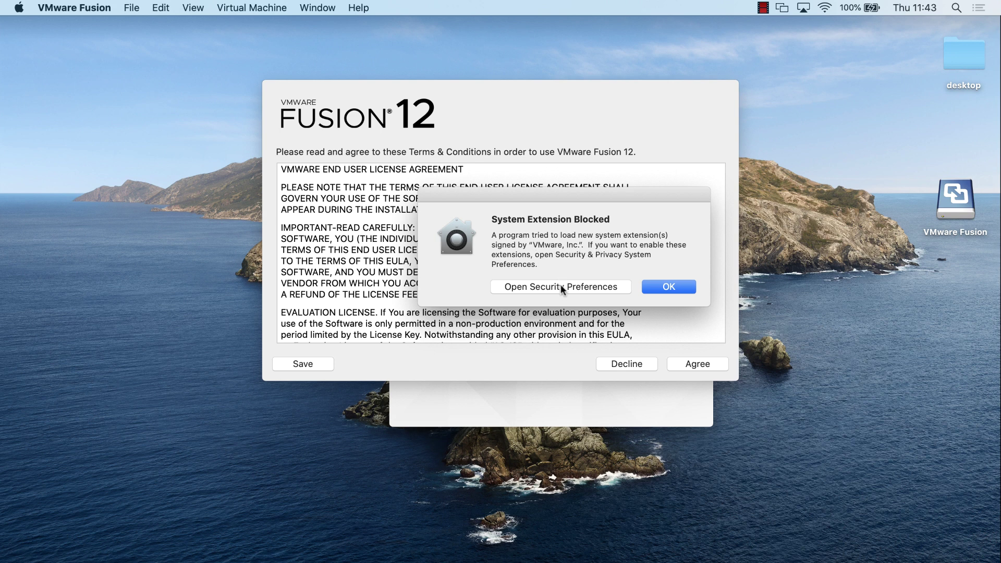
Unlock Security & Privacy with the admin password and allow VMware's system software.
left_click(667, 286)
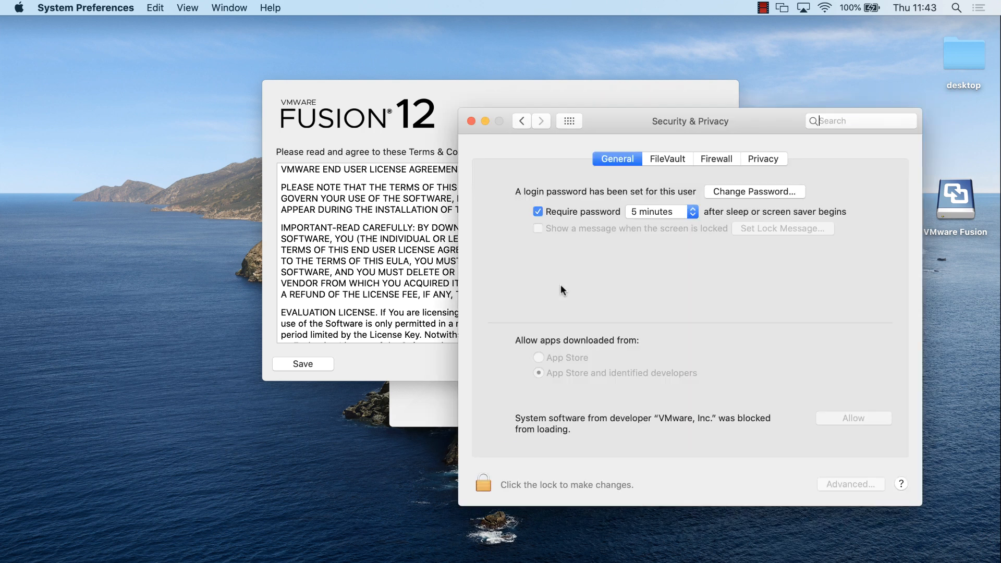
left_click(483, 484)
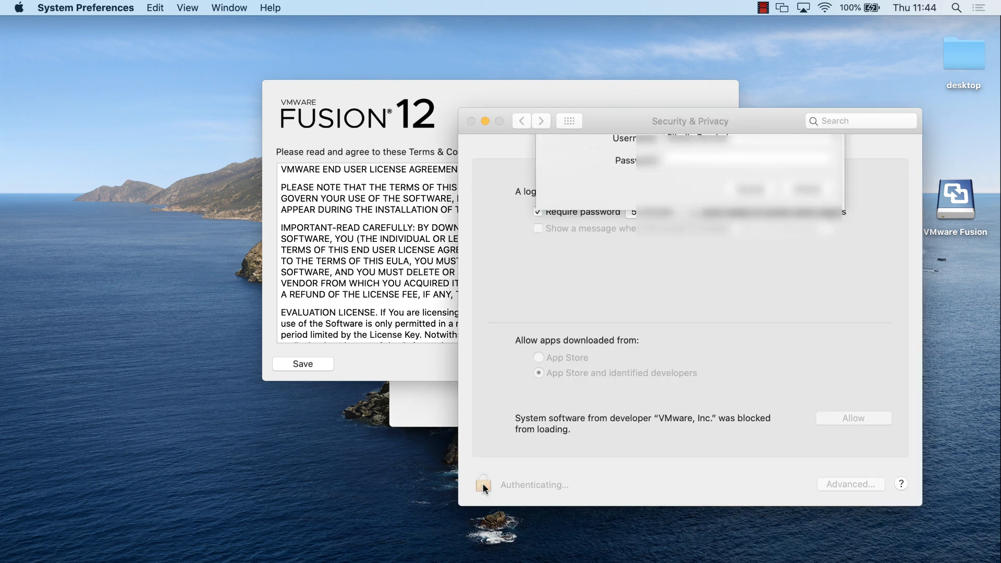
left_click(483, 484)
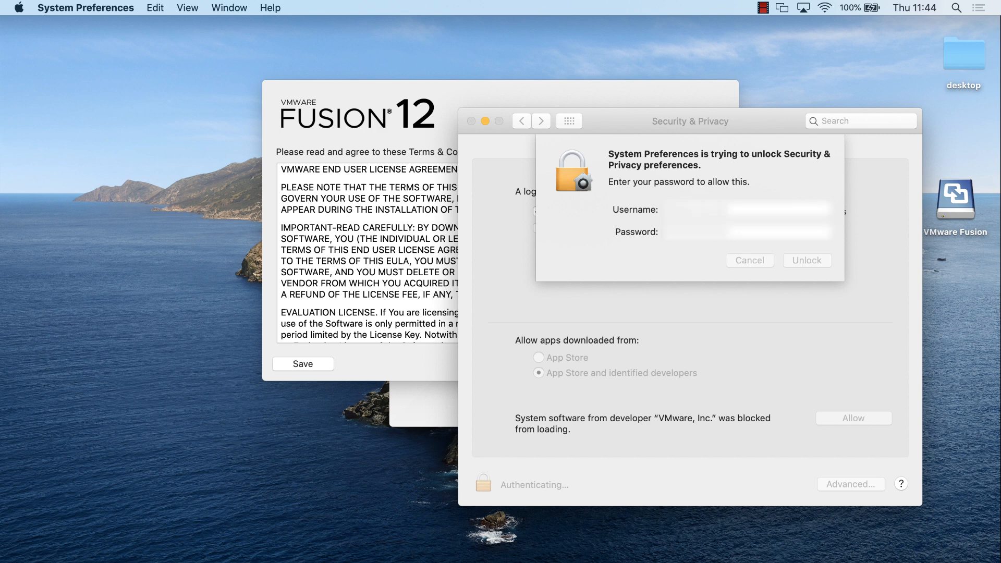
left_click(806, 260)
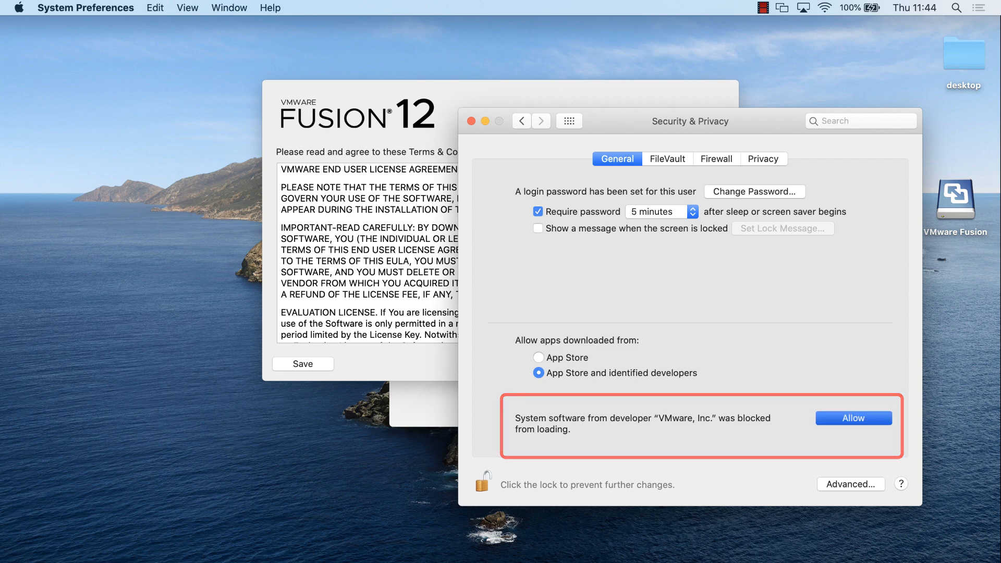
left_click(852, 418)
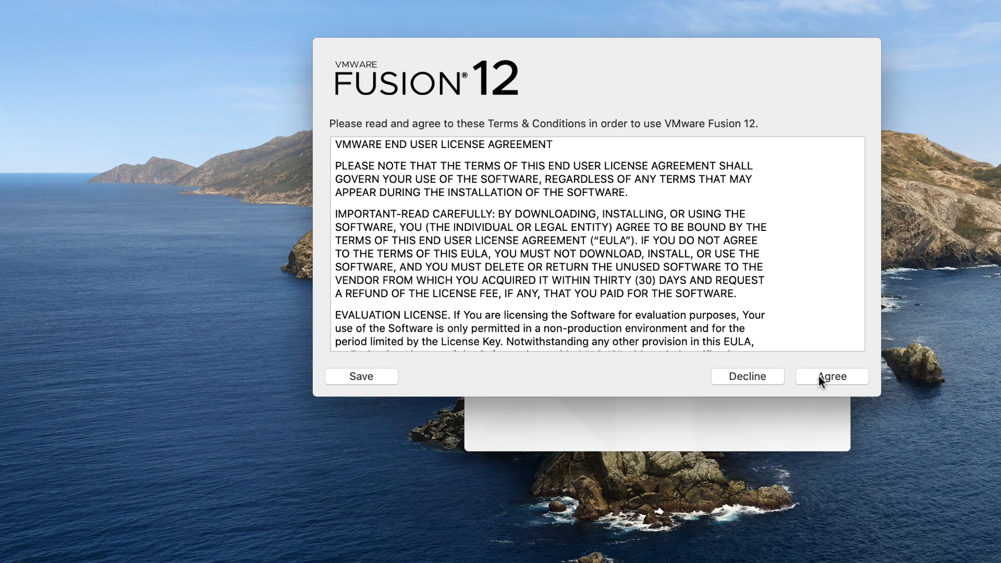
Agree to the license, enter the Fusion 12 Player key, and authorize with the admin password.
left_click(831, 376)
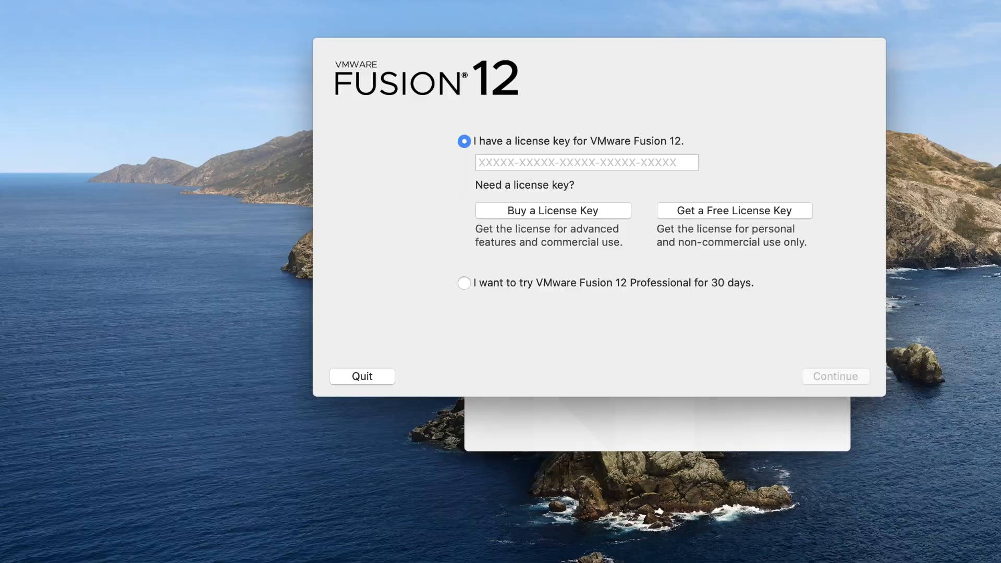
left_click(735, 210)
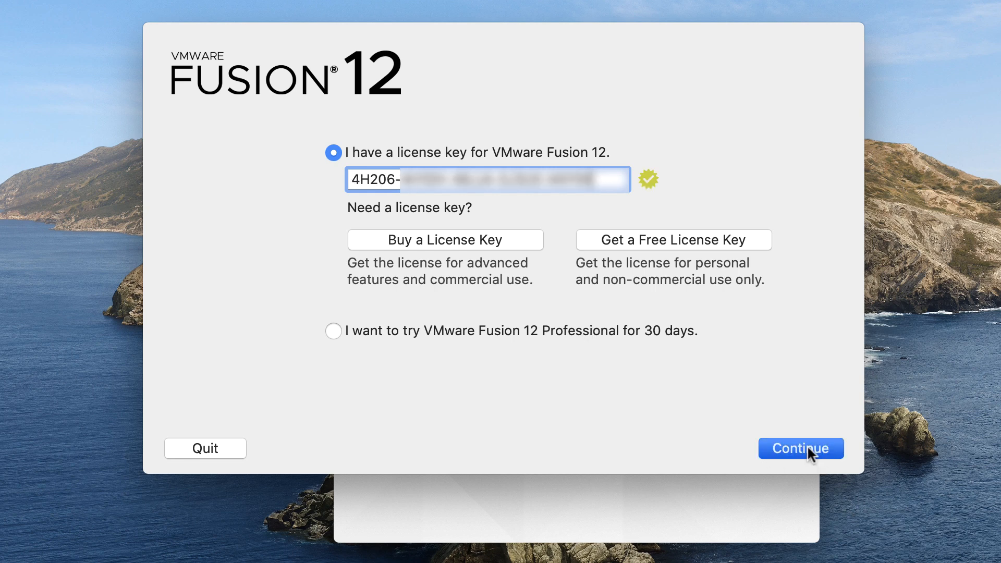
left_click(800, 448)
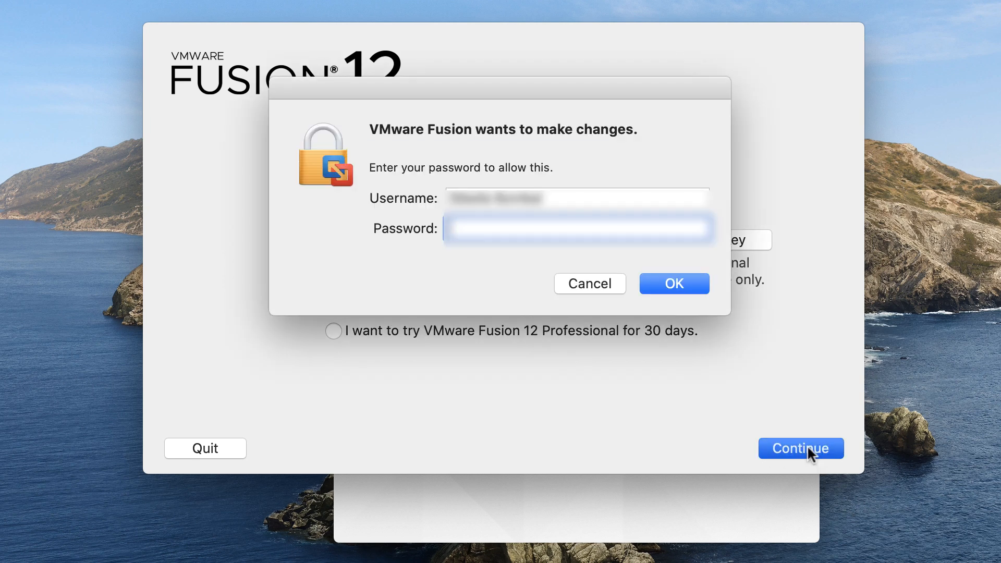
type("password")
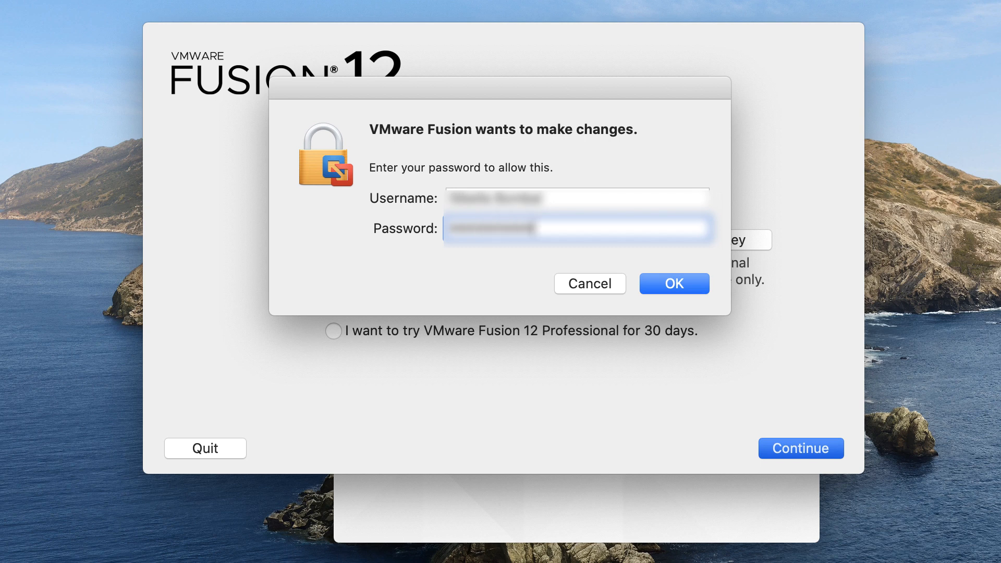
left_click(672, 283)
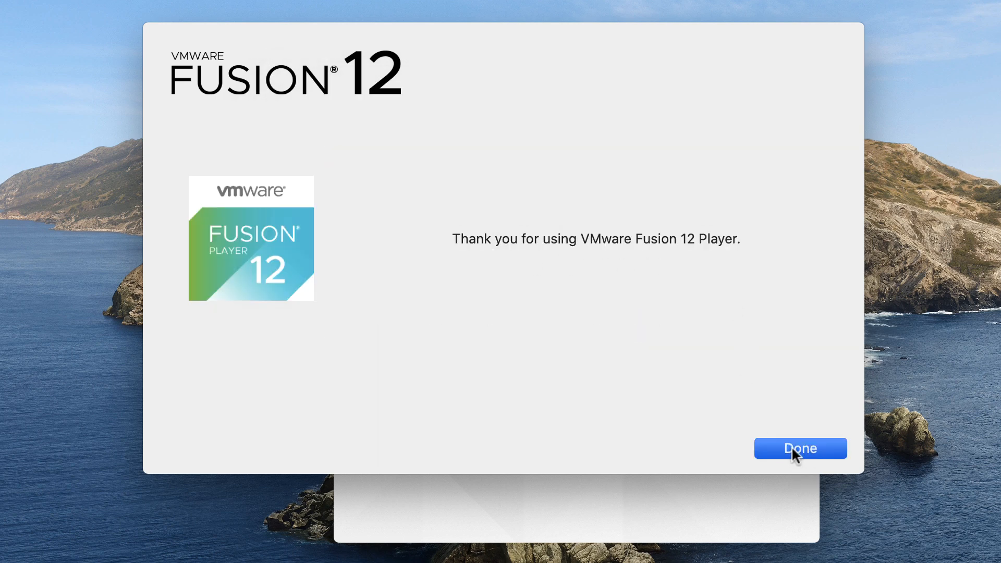
Accept the accessibility and System Events prompts and tick VMware Fusion under Privacy > Accessibility.
left_click(799, 448)
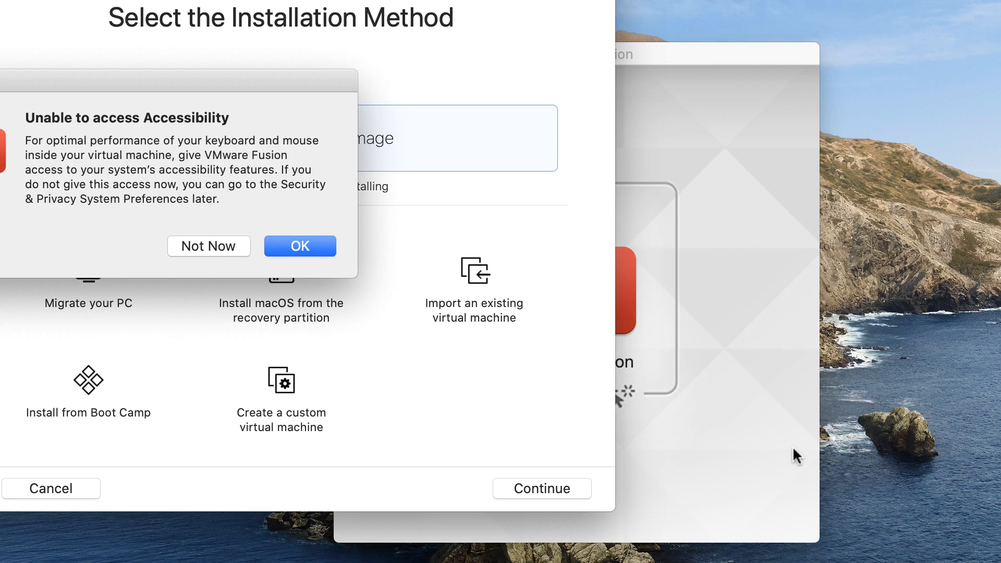
left_click(299, 245)
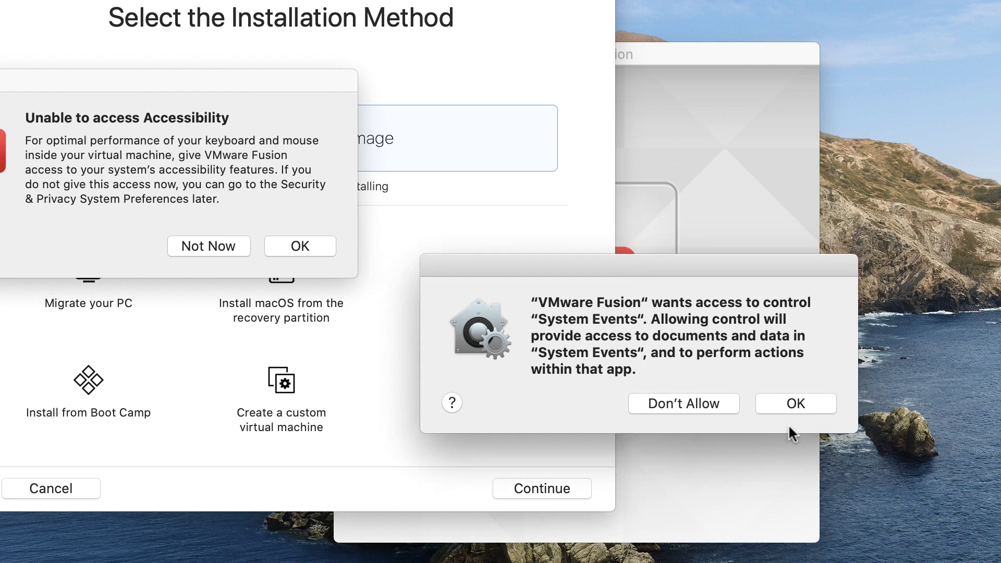
left_click(794, 403)
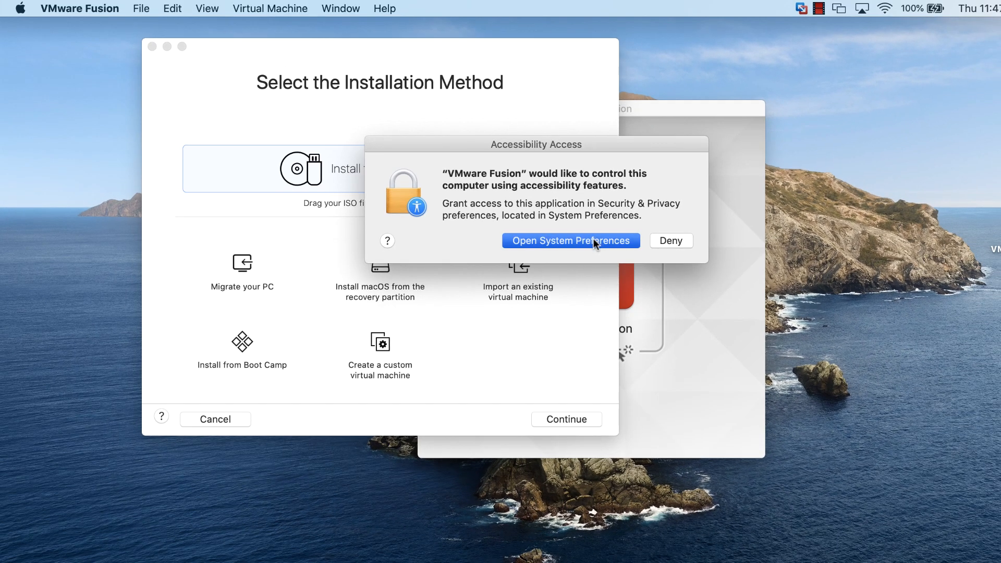
left_click(569, 241)
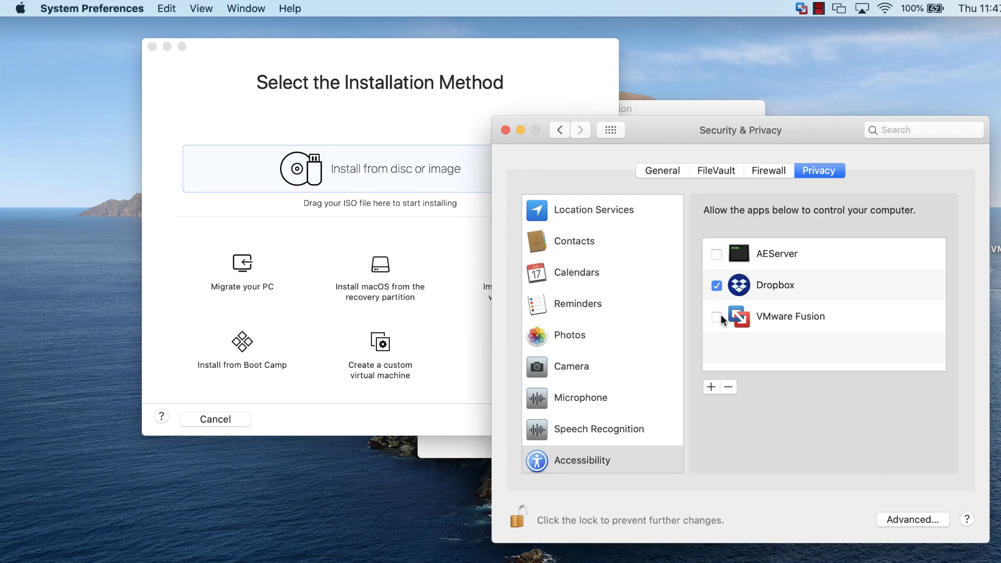
left_click(716, 316)
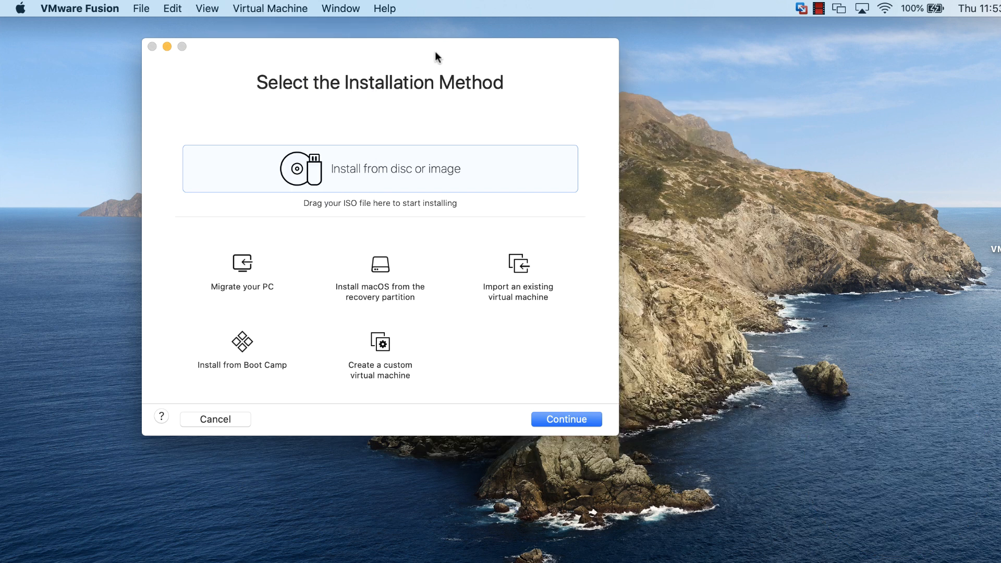
Open the existing Kali Linux 2020.3 virtual machine and bring up its settings.
left_click(140, 8)
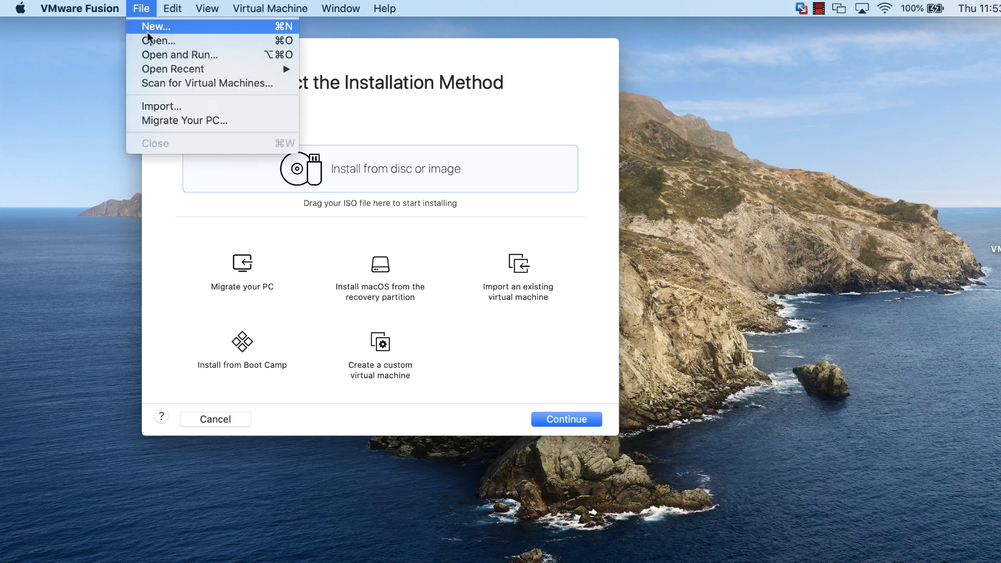
mouse_move(156, 40)
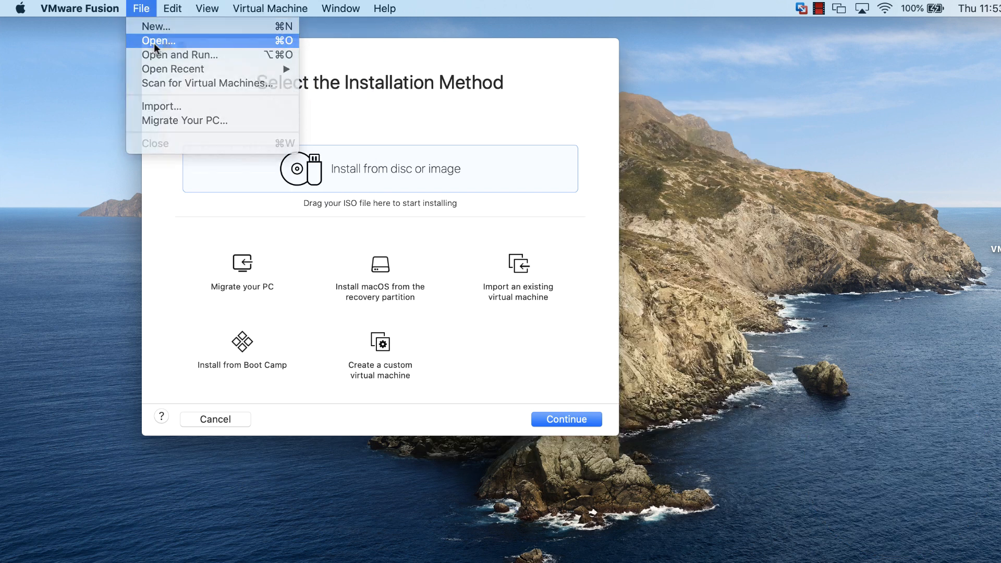
left_click(158, 40)
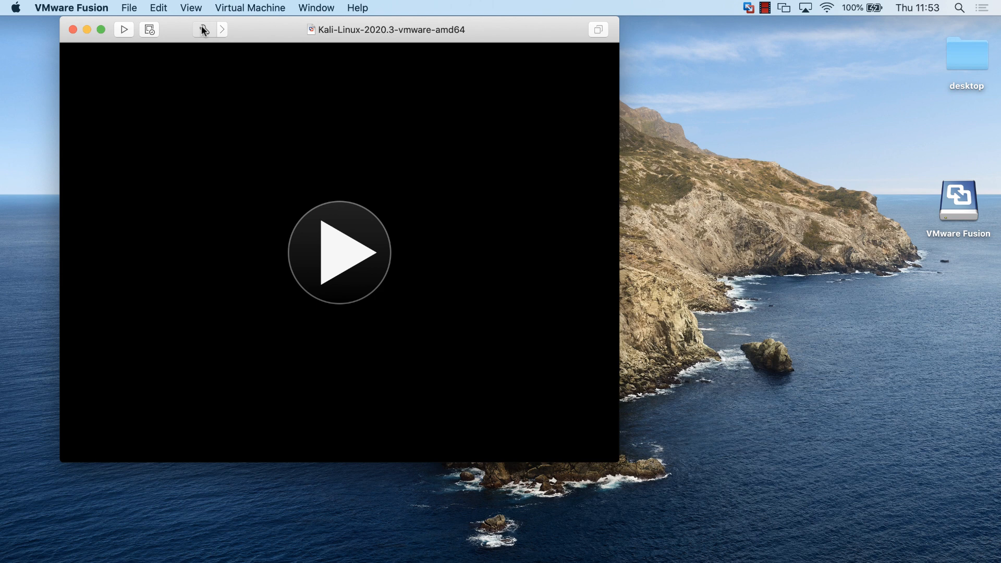
left_click(201, 29)
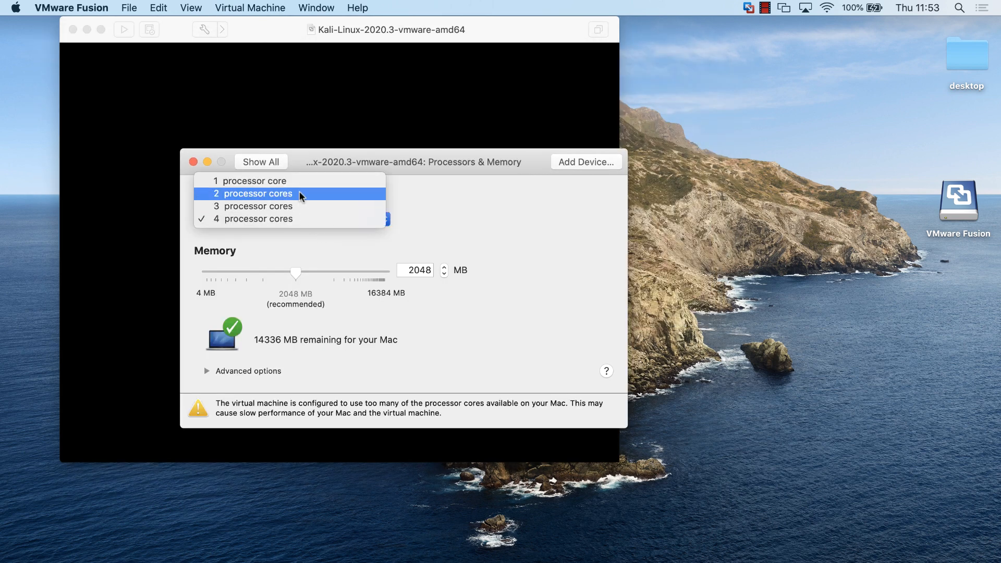
Set the VM to 2 processor cores with hypervisor applications enabled.
left_click(256, 193)
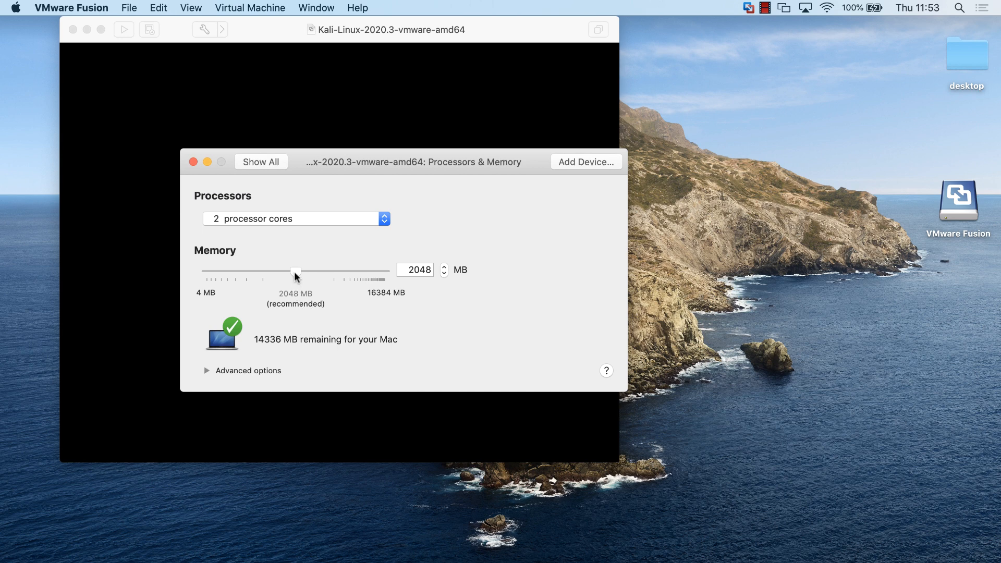
mouse_move(255, 177)
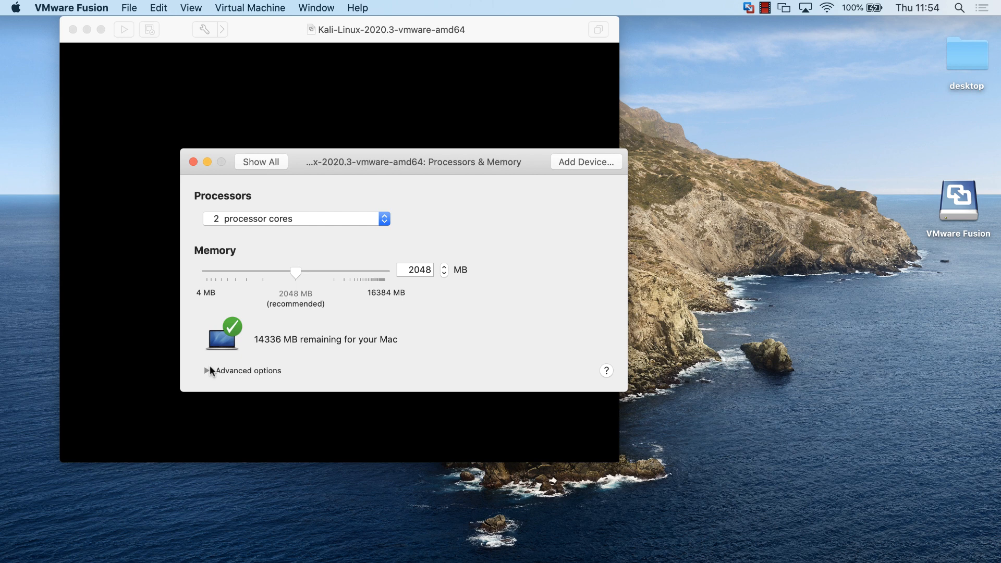
left_click(210, 370)
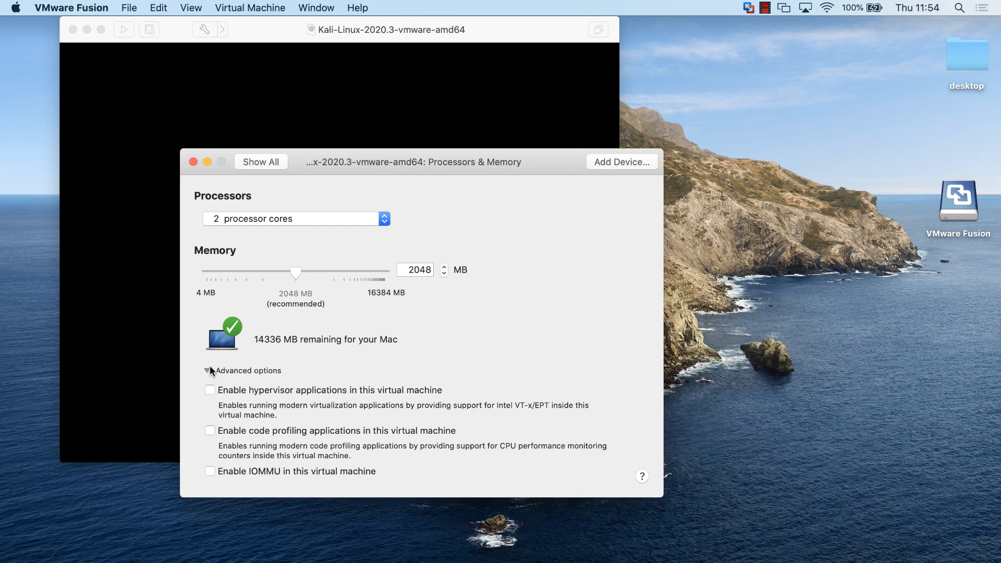
mouse_move(209, 396)
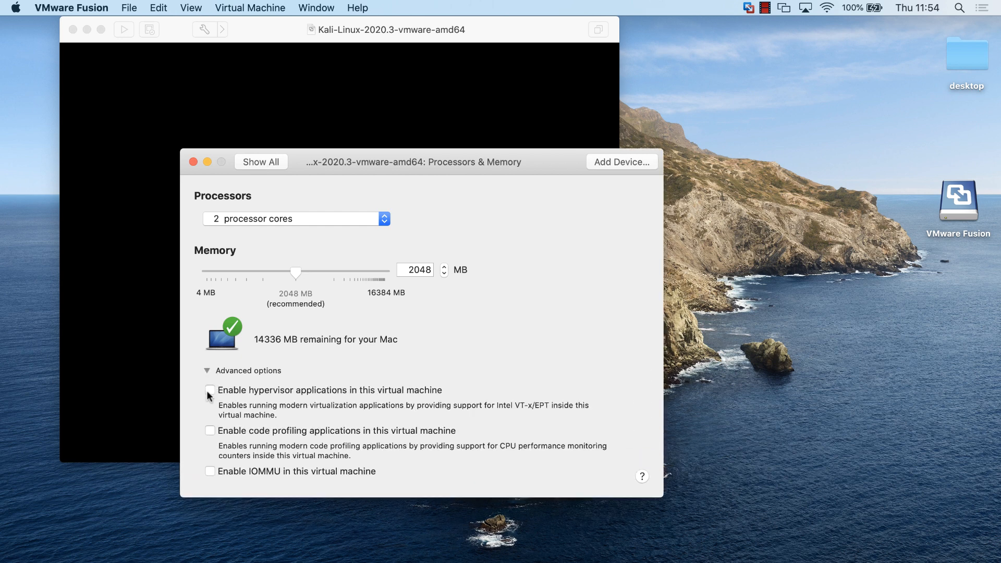
left_click(210, 389)
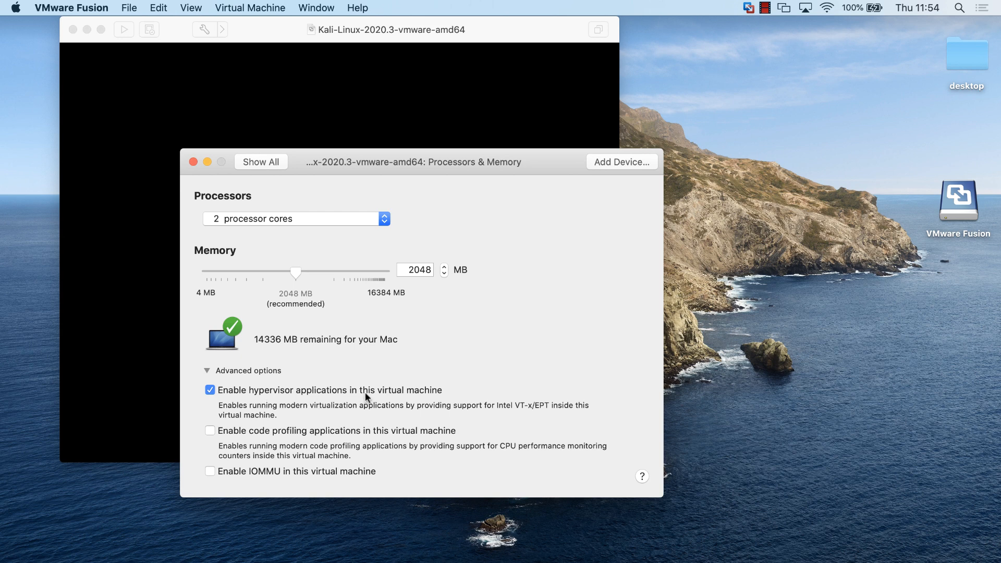
mouse_move(542, 419)
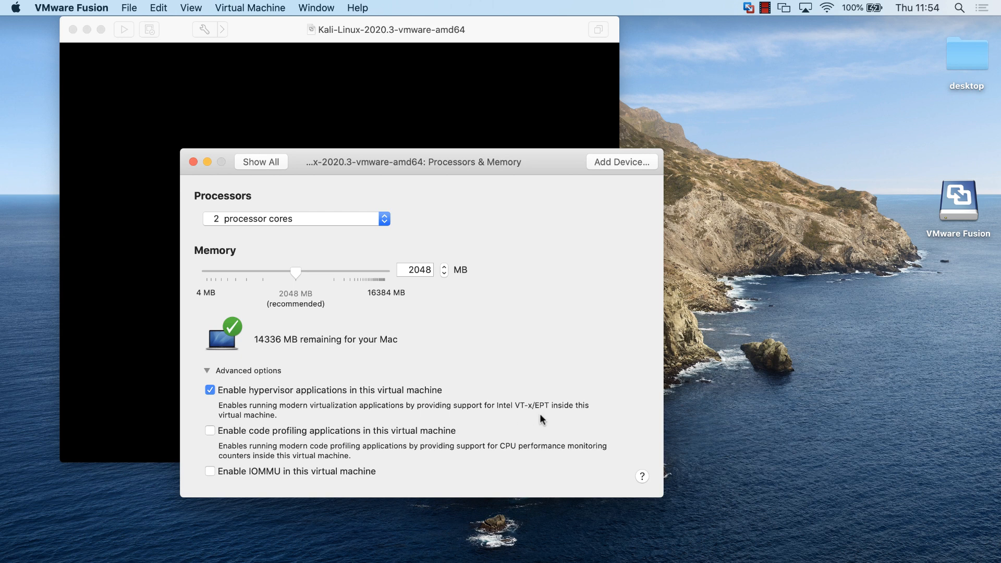
left_click(260, 162)
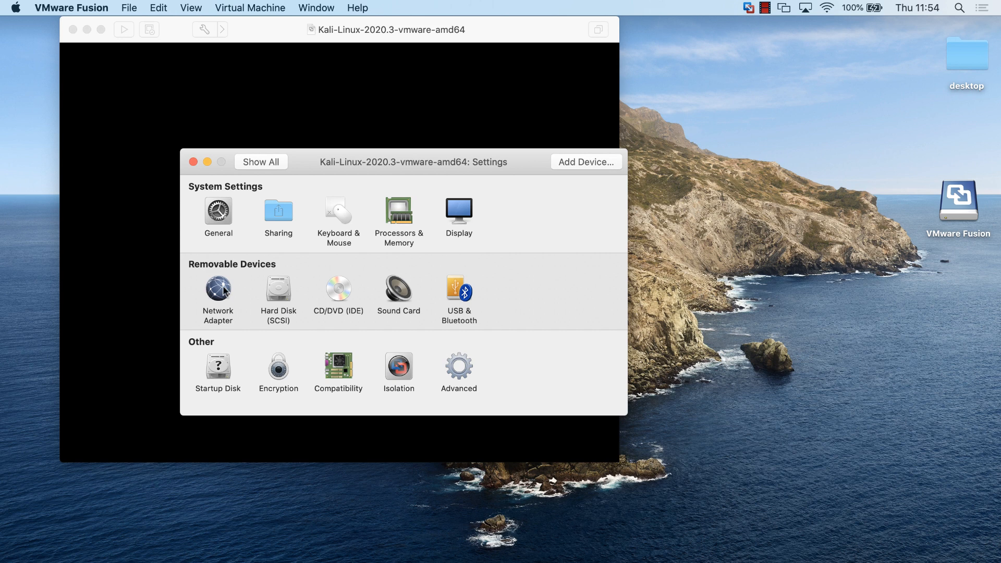
Review the Network Adapter settings, then expand the Hard Disk (SCSI) advanced options.
left_click(218, 288)
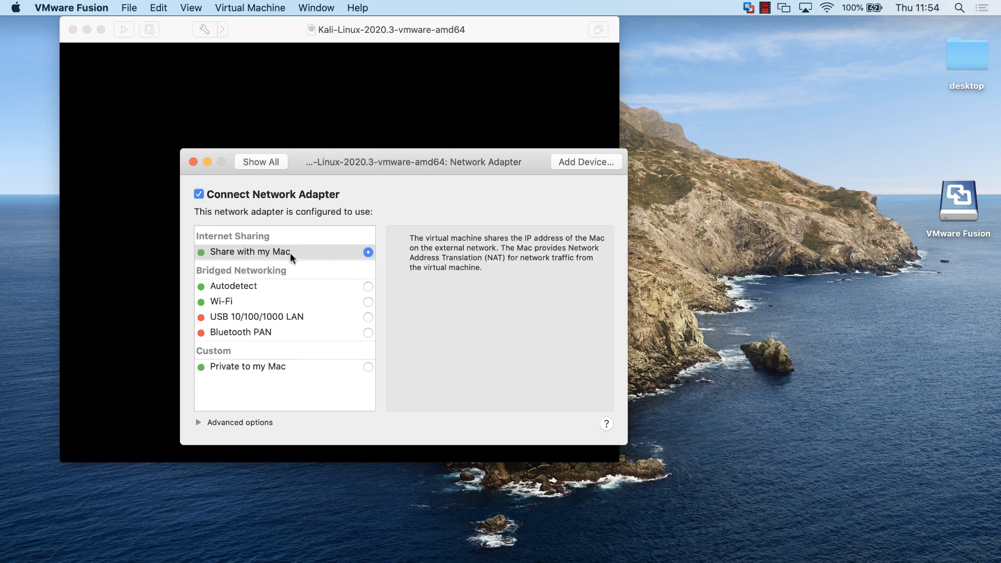
left_click(261, 162)
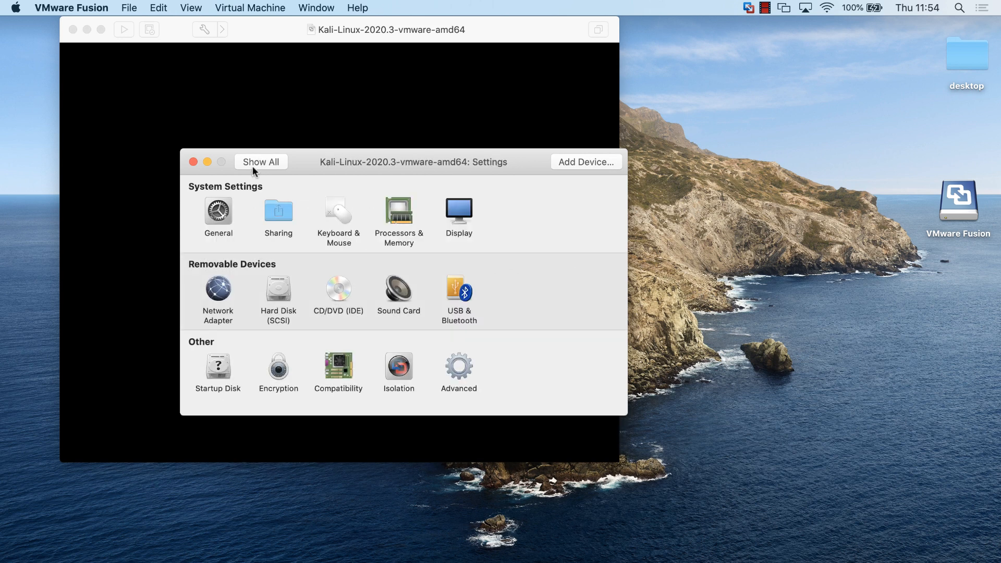
left_click(278, 293)
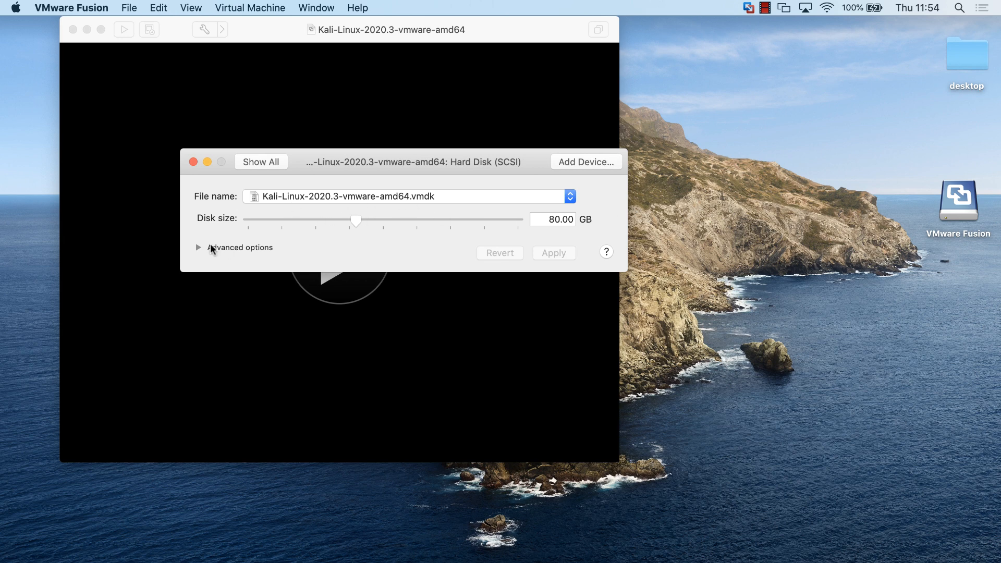
left_click(198, 247)
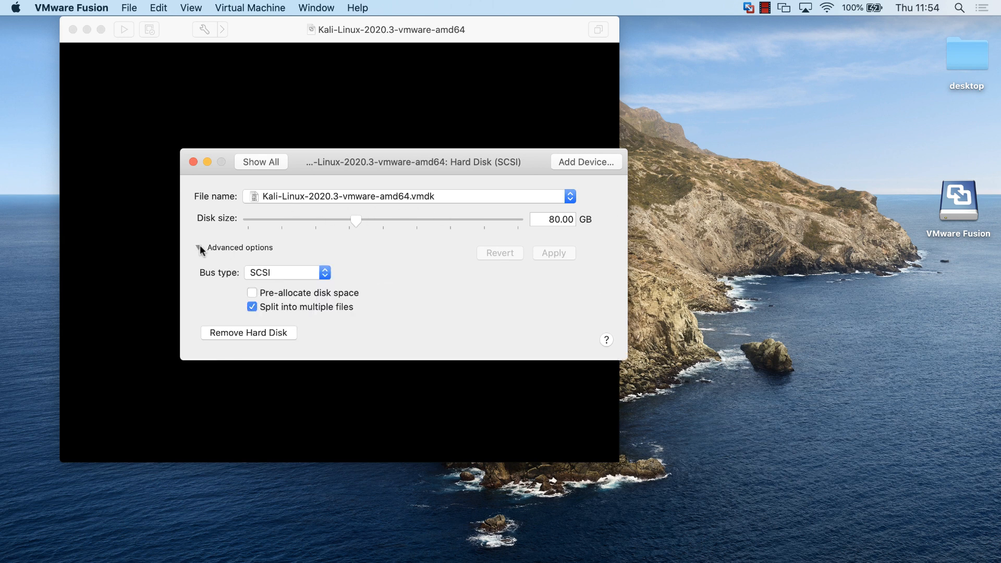
left_click(192, 162)
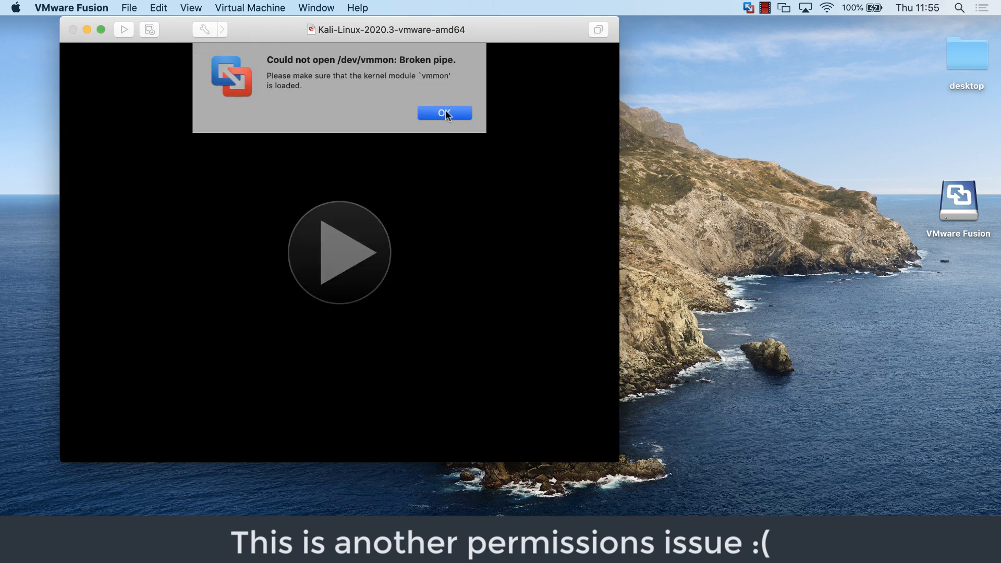
Dismiss the three vmmon broken pipe and monitor initialization error dialogs.
left_click(444, 113)
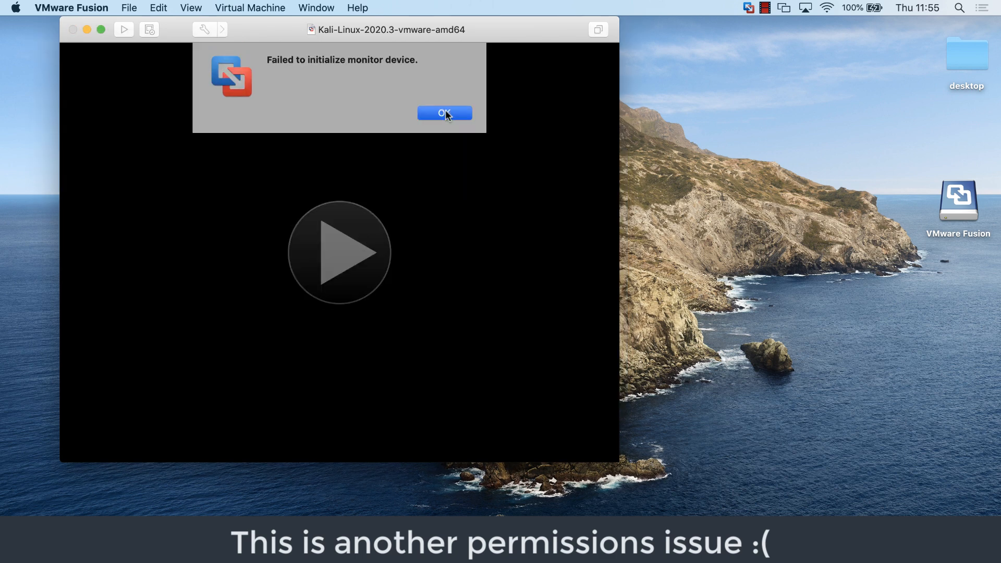
left_click(444, 113)
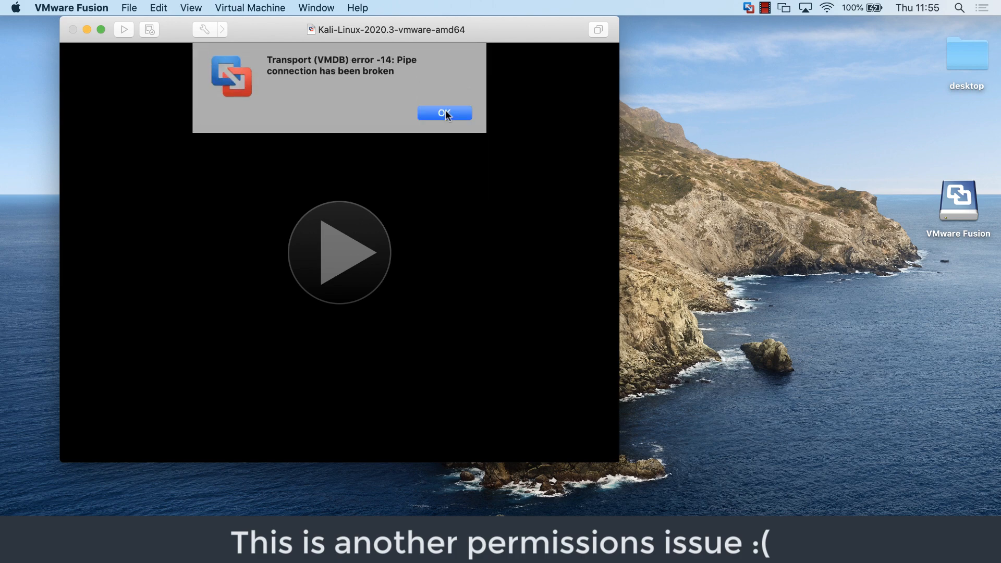
left_click(444, 113)
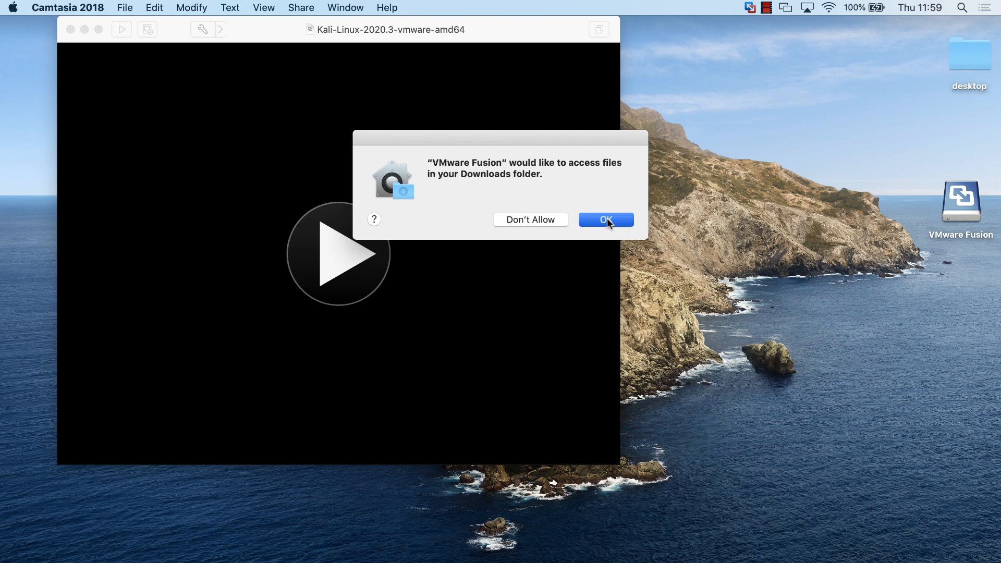
Allow Downloads folder access and power on the VM, choosing 'I Copied It'.
left_click(604, 219)
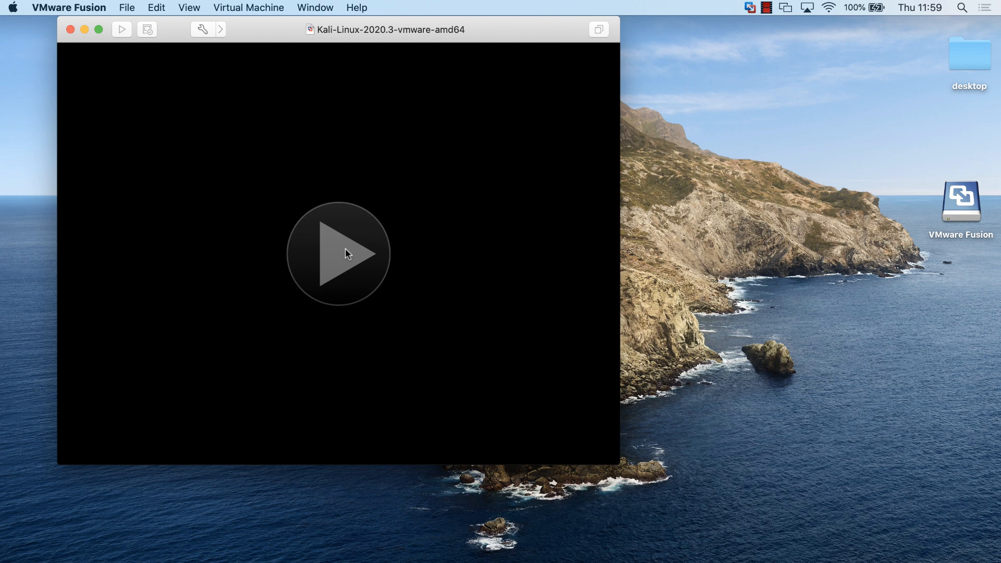
left_click(338, 253)
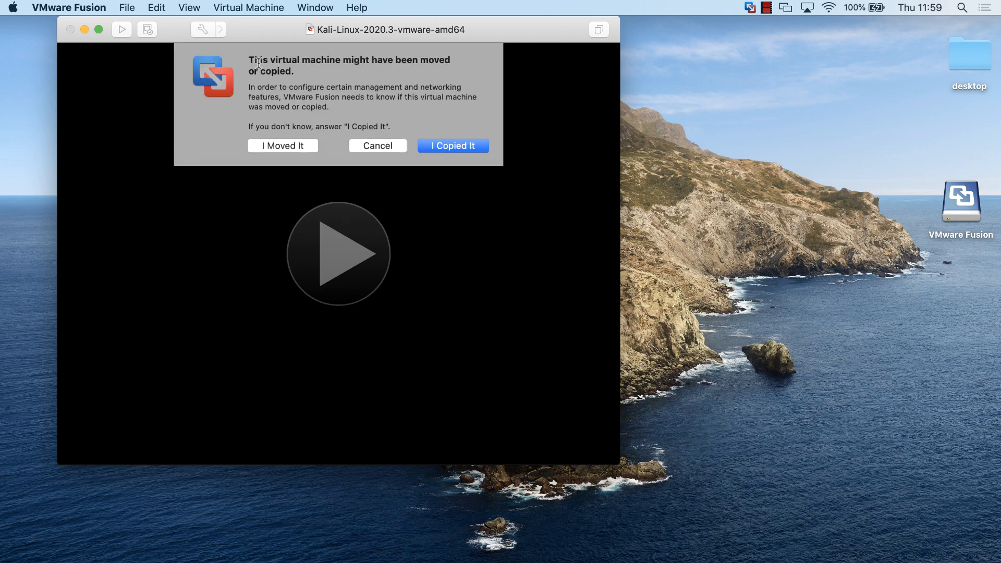
mouse_move(305, 82)
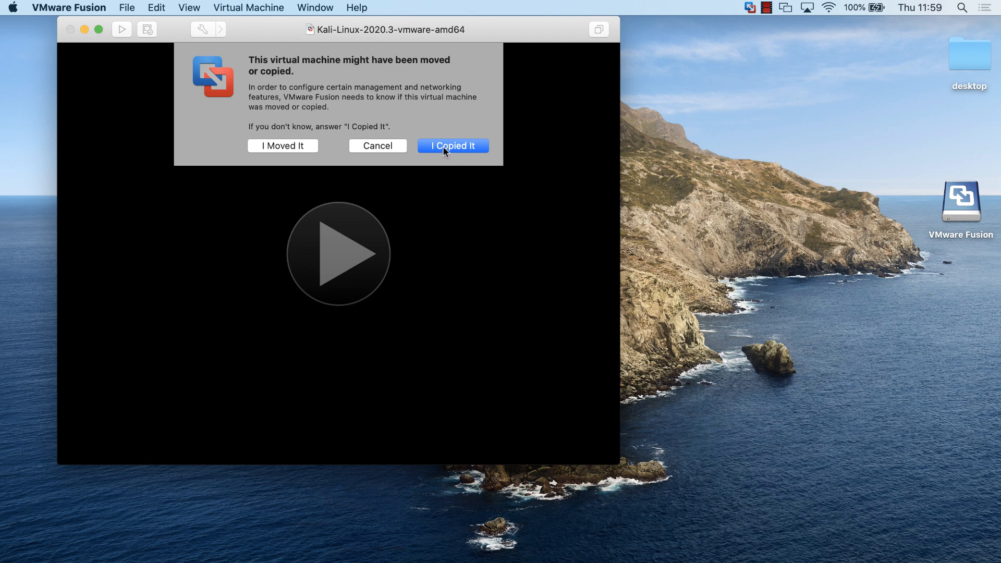
left_click(453, 145)
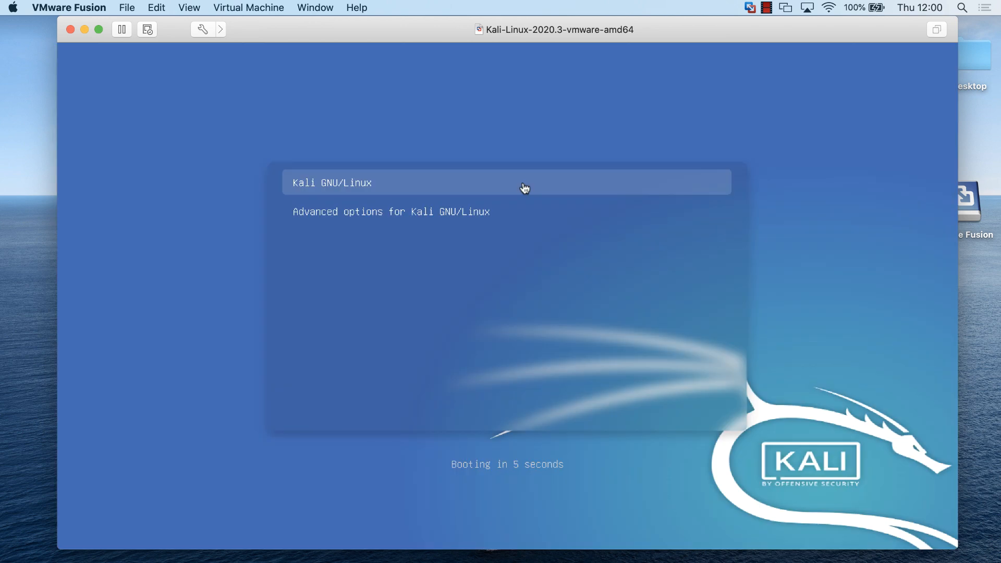
Boot the default Kali GNU/Linux entry, answer the microphone prompt, and log in as kali/kali.
key("Return")
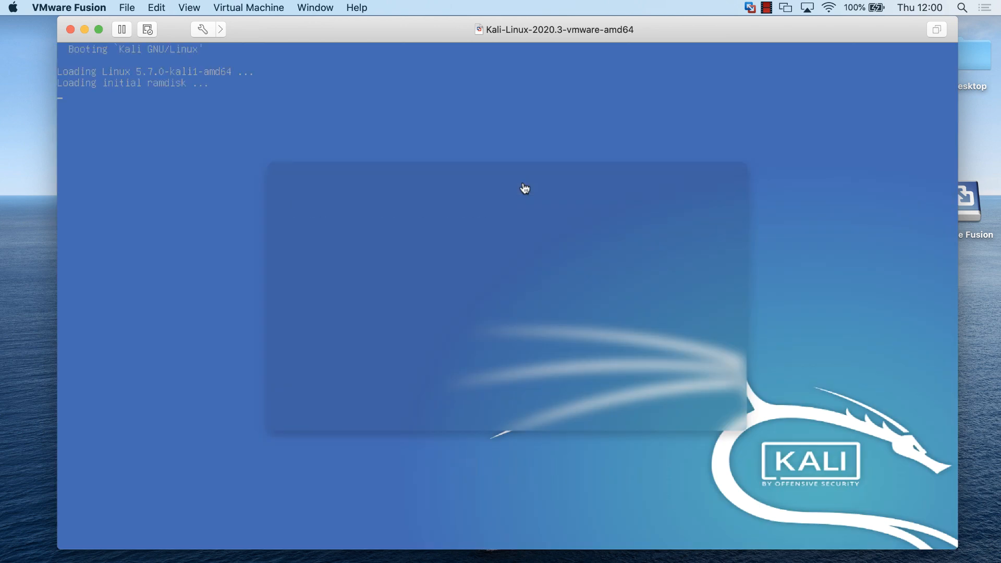
mouse_move(515, 141)
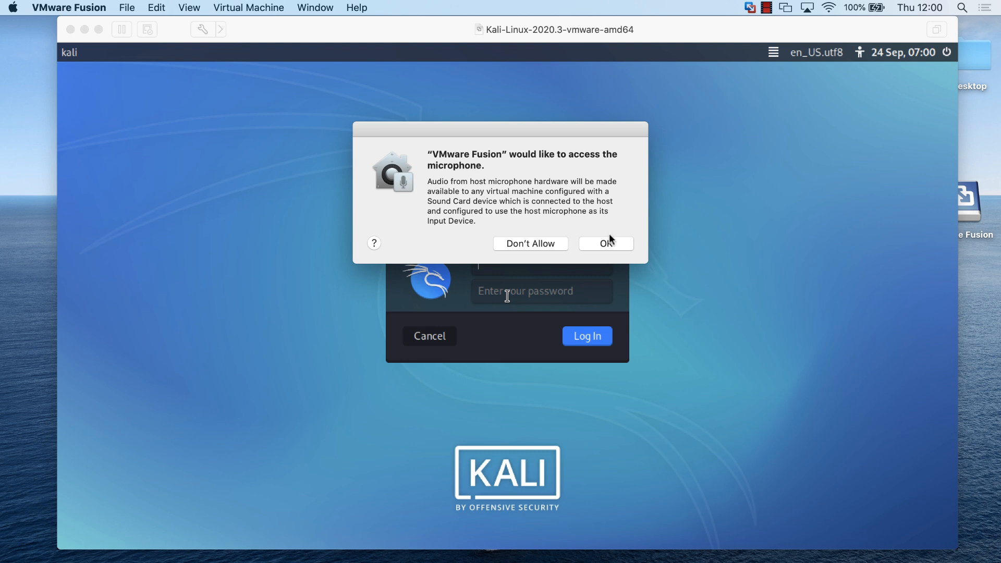
left_click(605, 243)
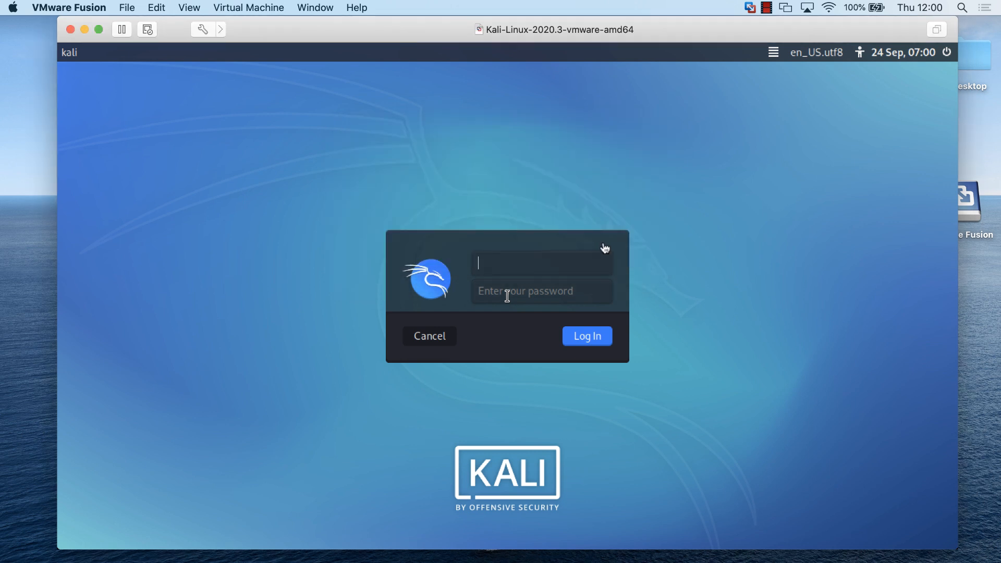
mouse_move(559, 261)
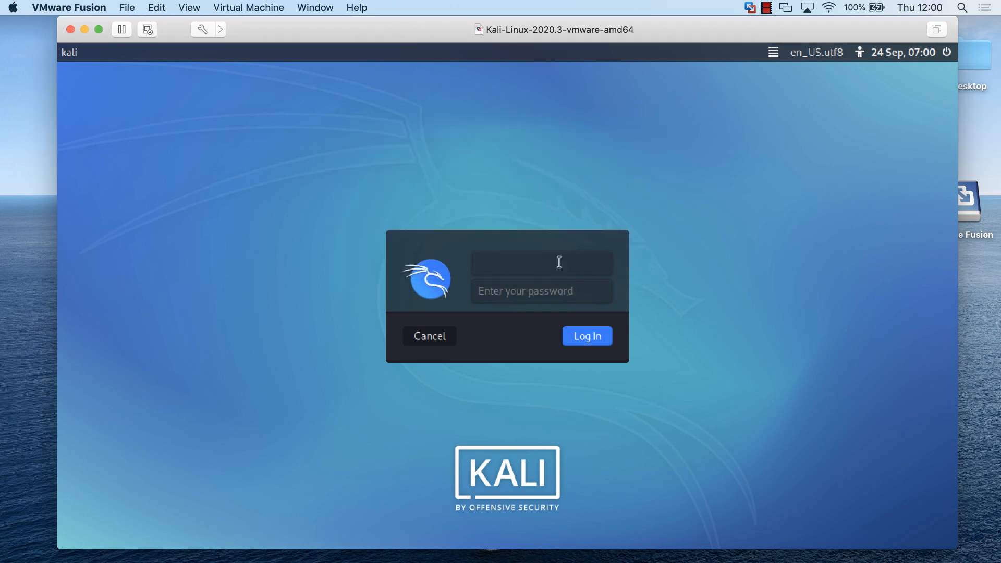
type("kali")
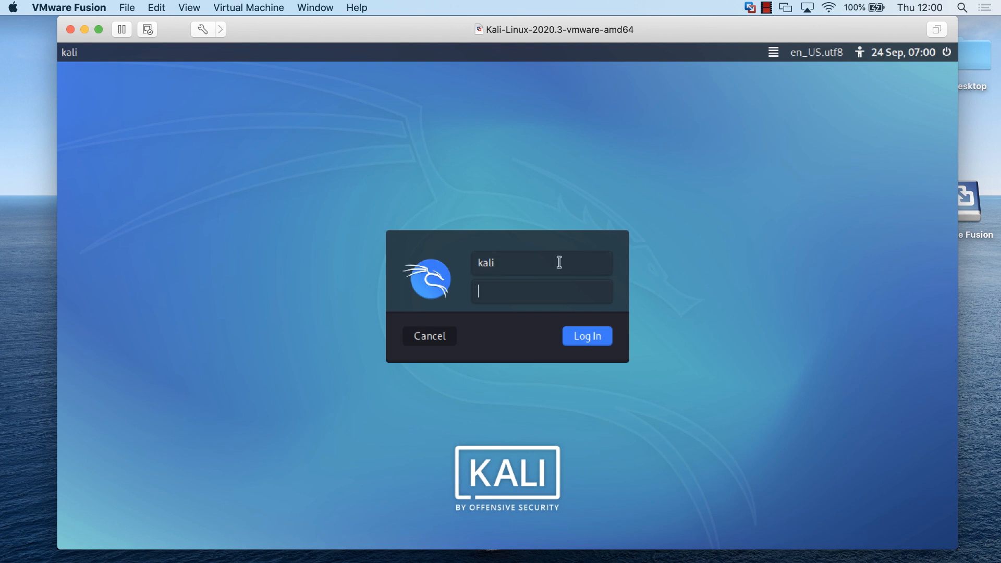
type("kali")
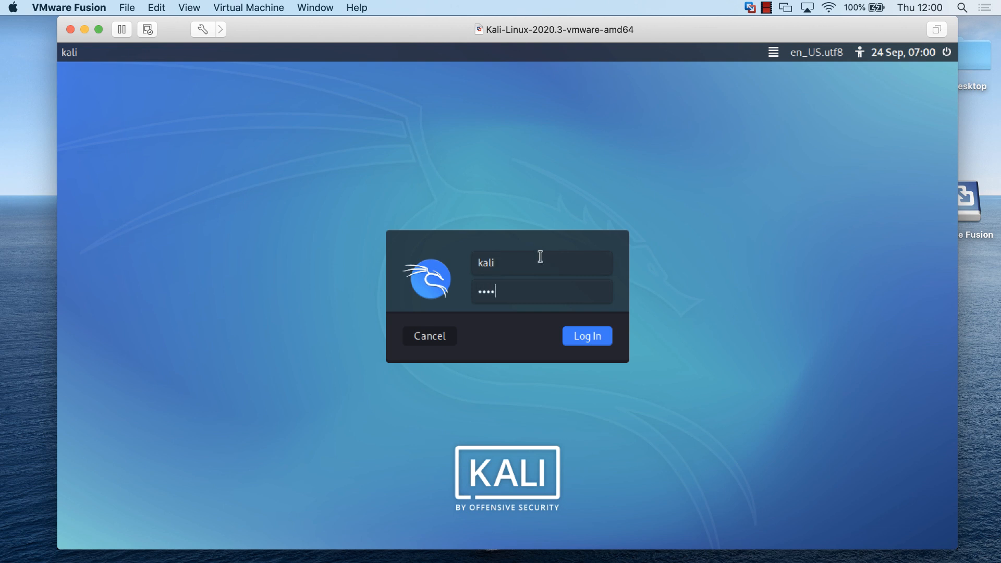
left_click(586, 337)
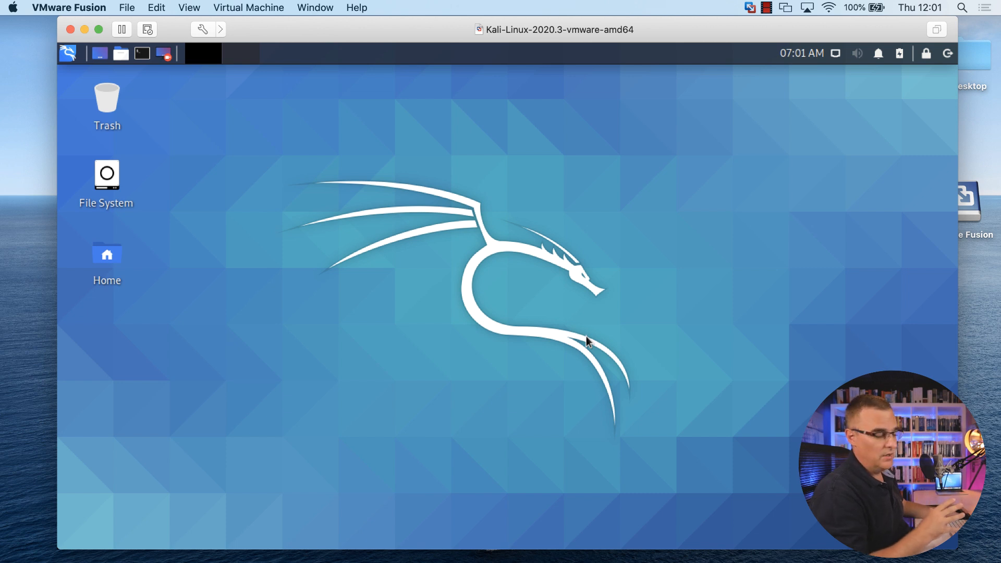
Ping google.com from a Kali terminal, stop it with Ctrl+C, then power off the VM.
left_click(141, 53)
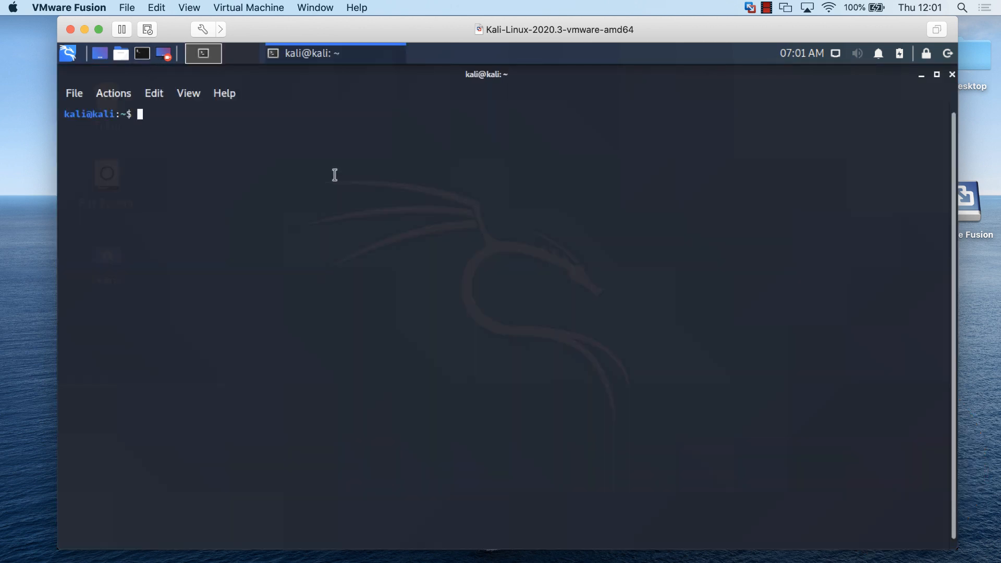
type("ping googl.ec")
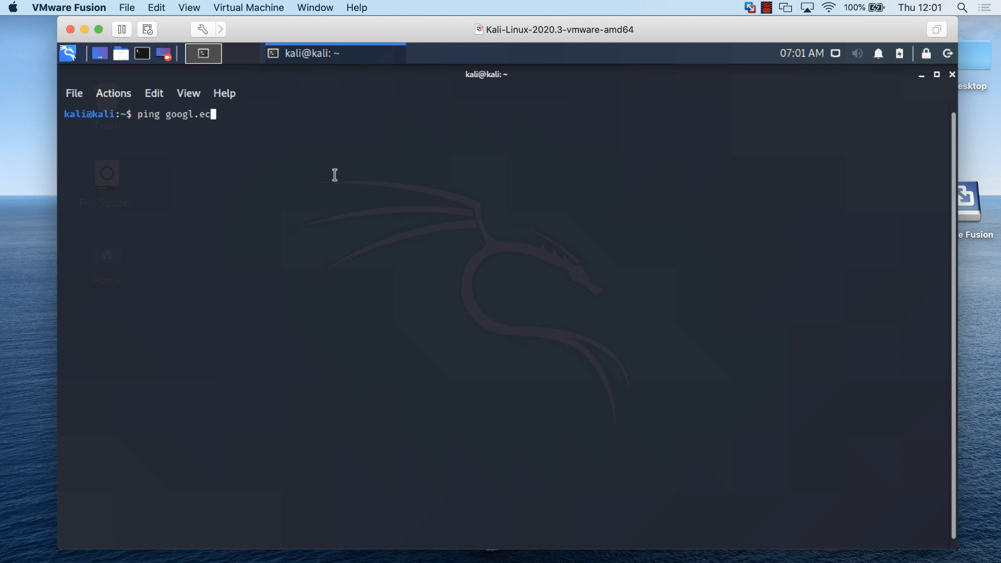
type("google.co")
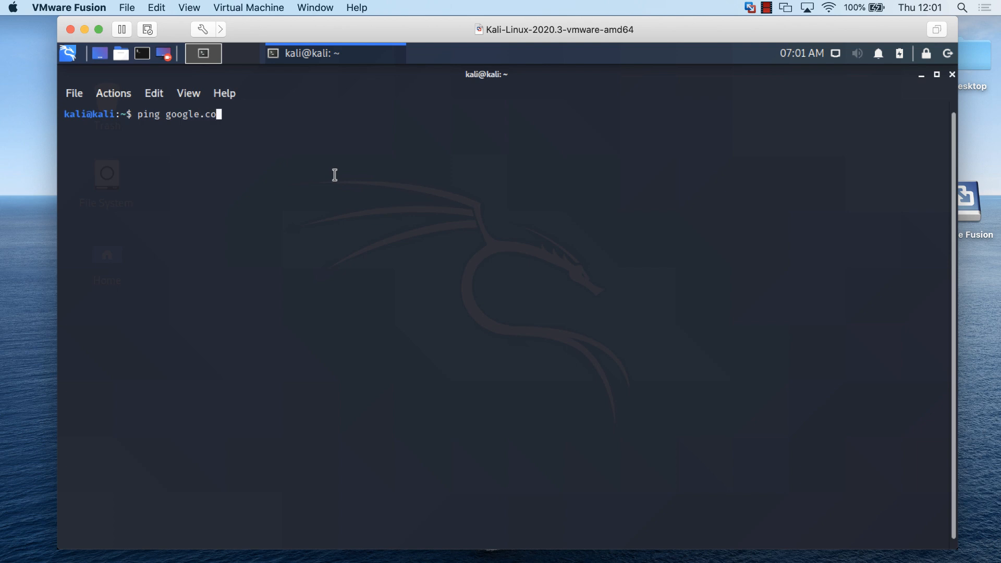
key("Return")
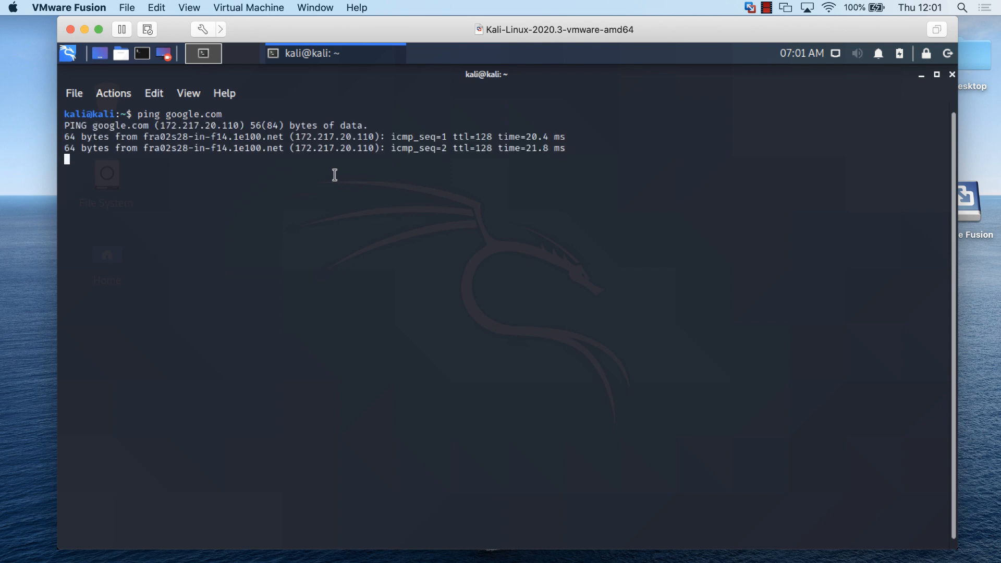
key("ctrl+c")
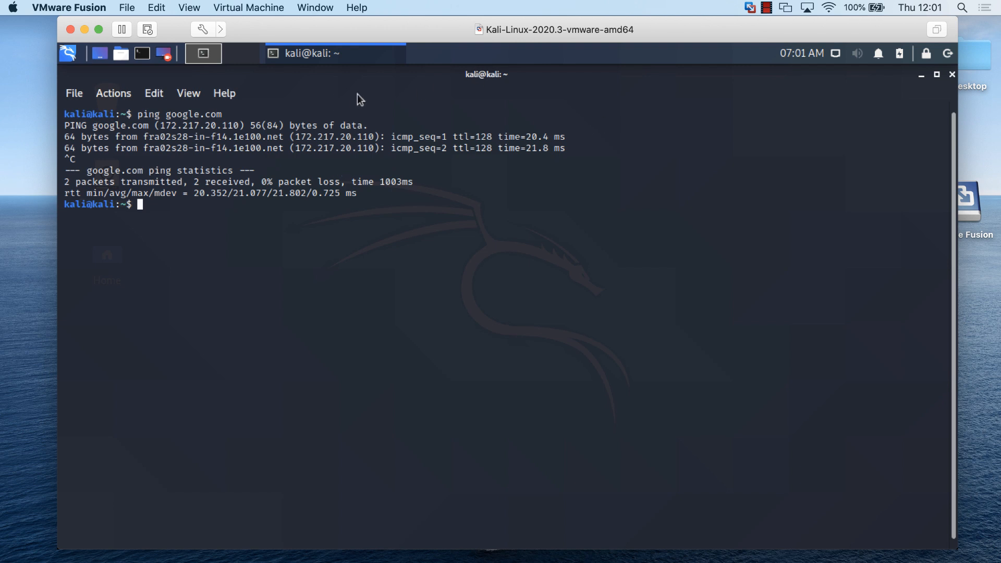
mouse_move(380, 75)
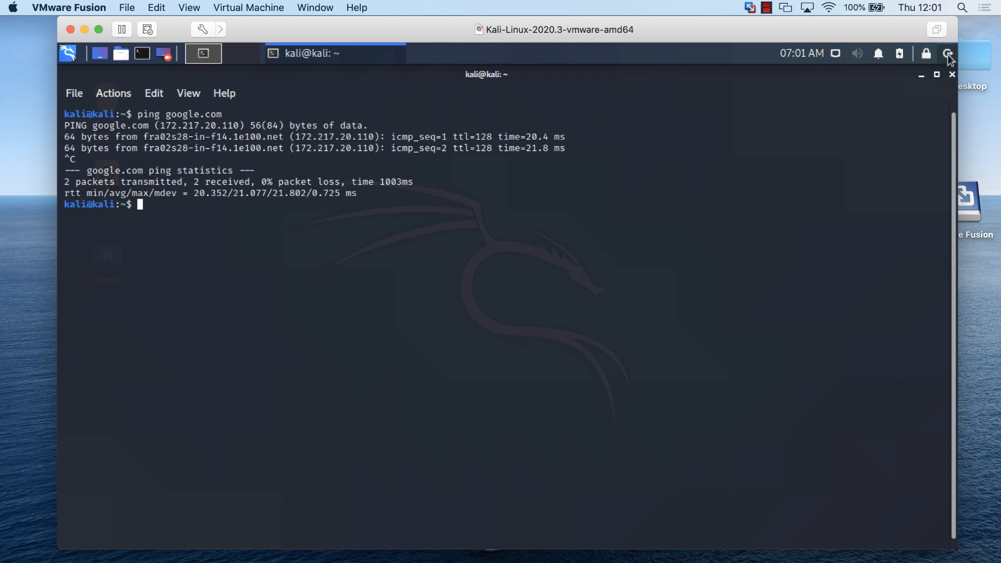
mouse_move(605, 271)
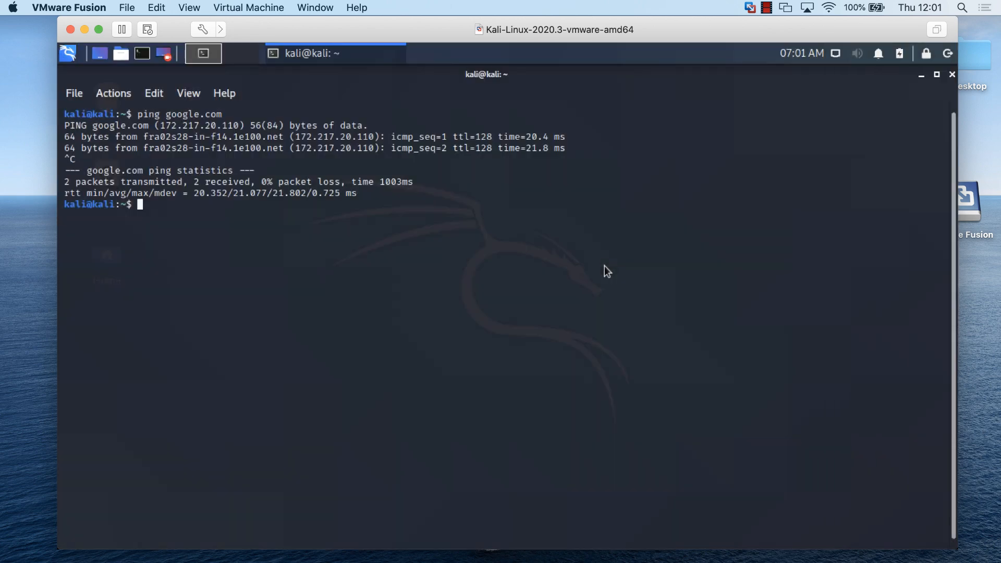
left_click(68, 7)
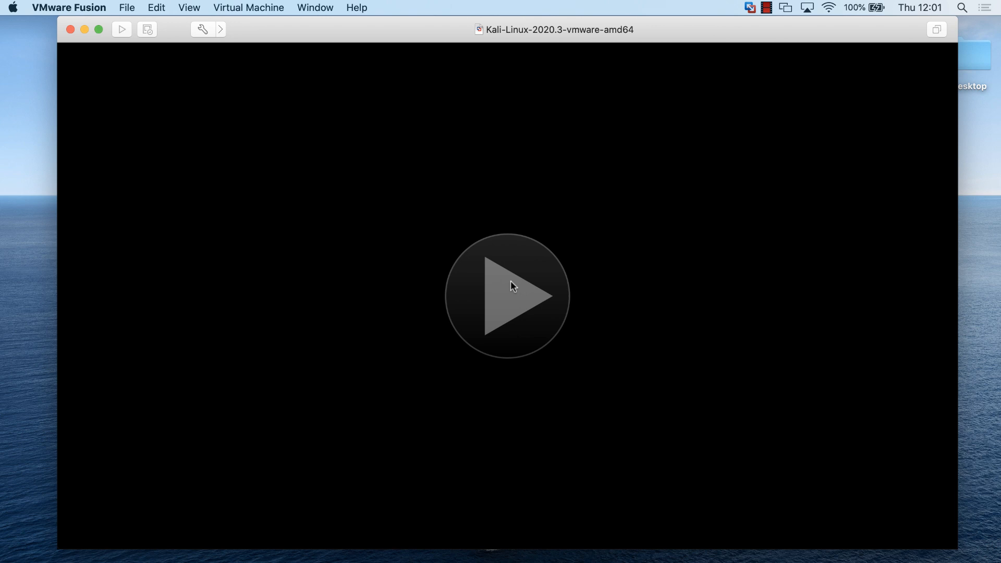
Start the Kali VM again and open the applications menu with its search field focused.
left_click(507, 295)
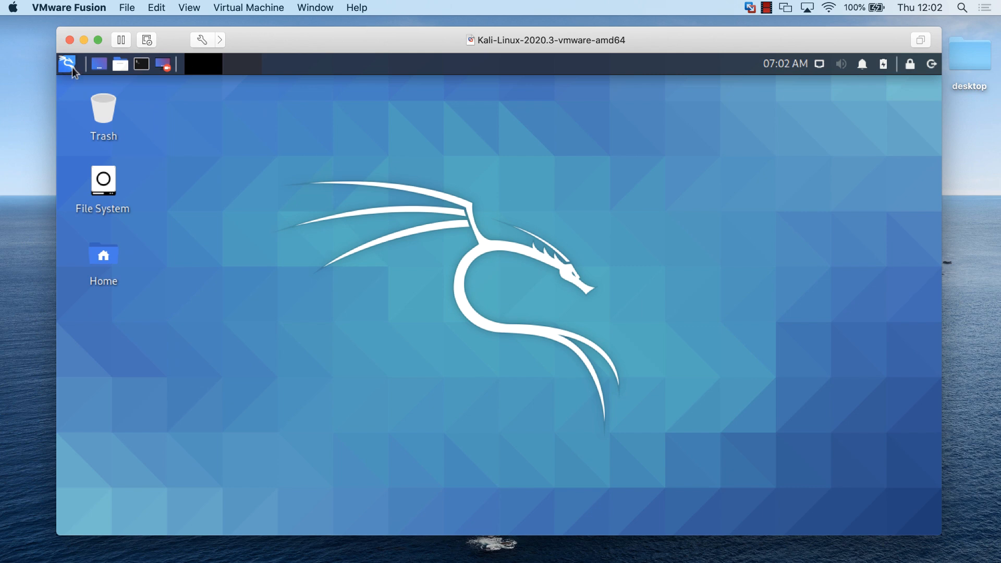
left_click(68, 63)
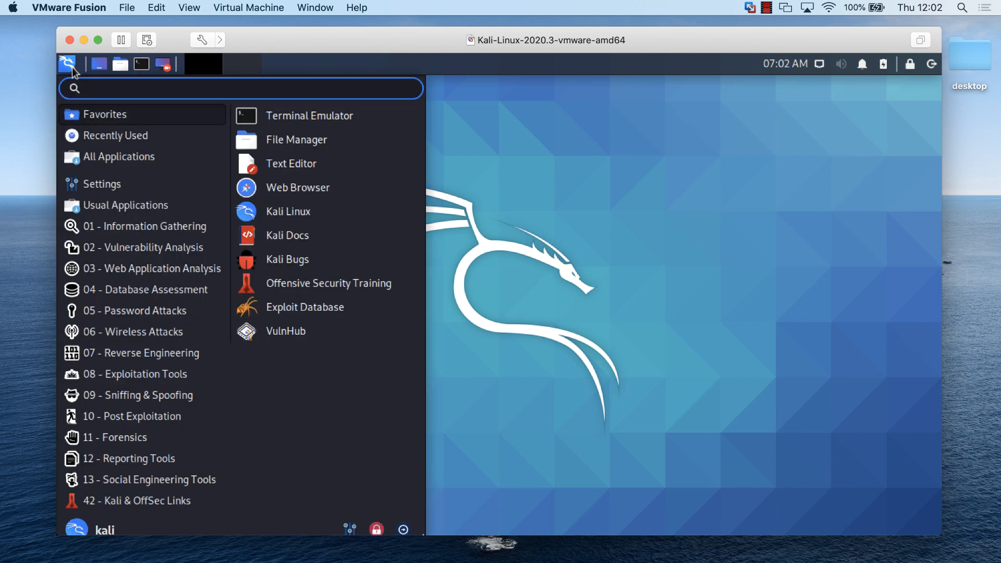
left_click(239, 88)
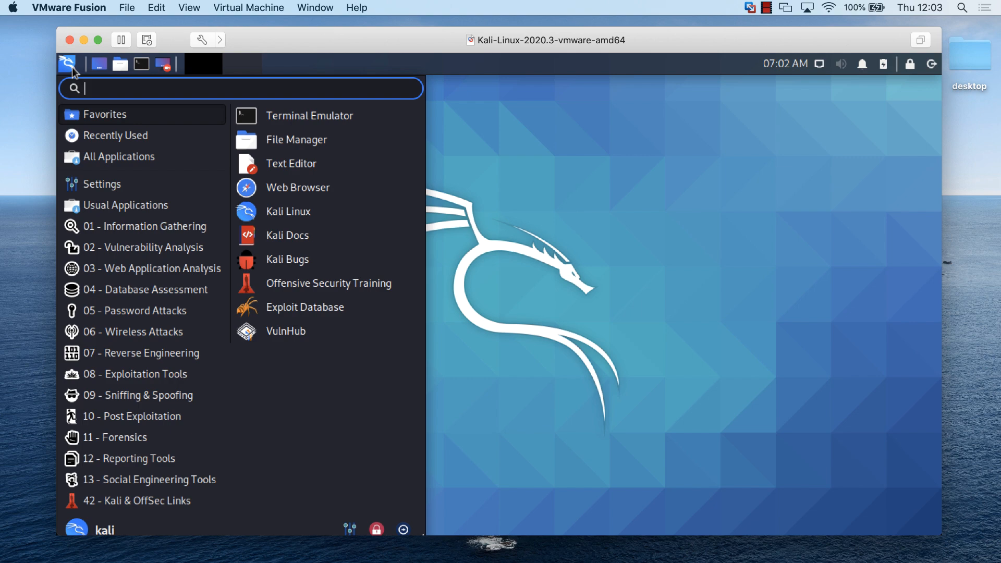